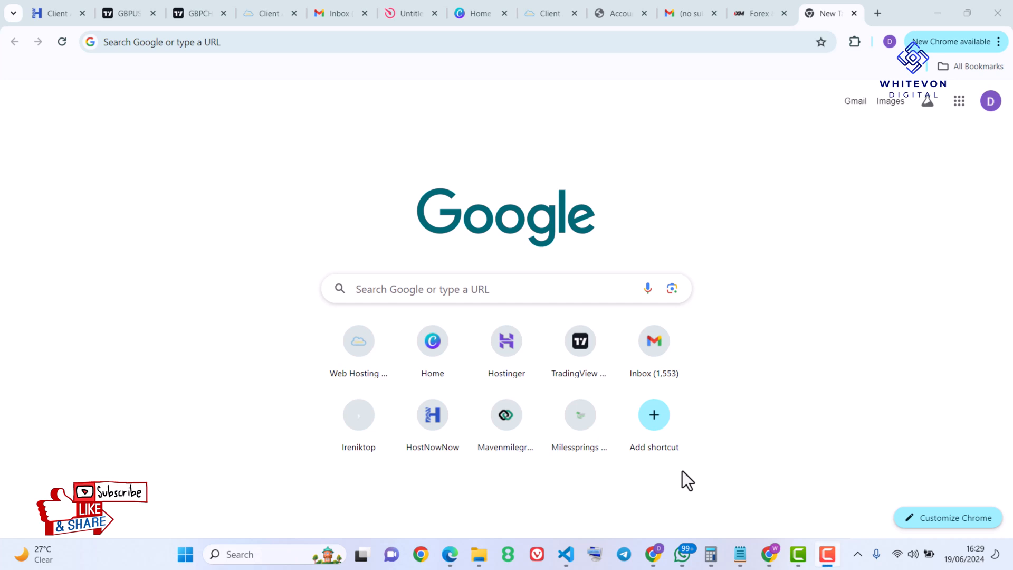
{"action": "mouse_move", "coordinate": [537, 469]}
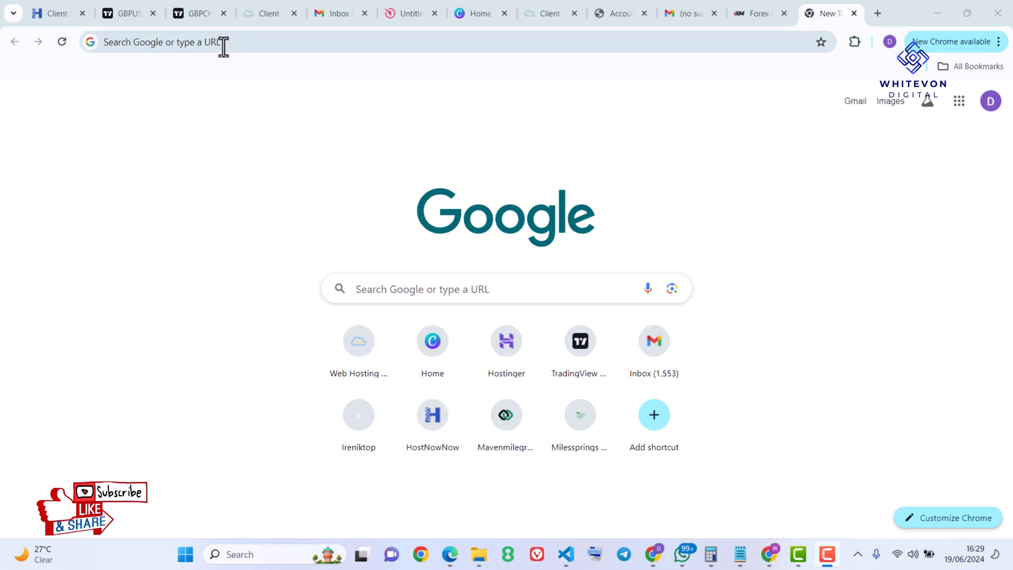
Step: Search 'infinityfree login' in Chrome and open the InfinityFree login result
{"action": "type", "text": "ireniktop.com"}
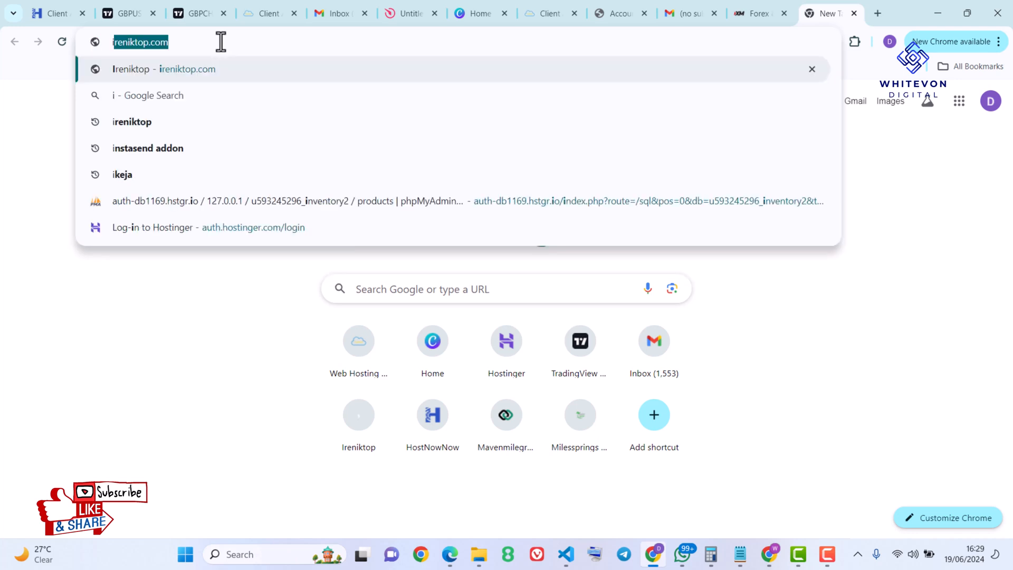
{"action": "type", "text": "infinityfree"}
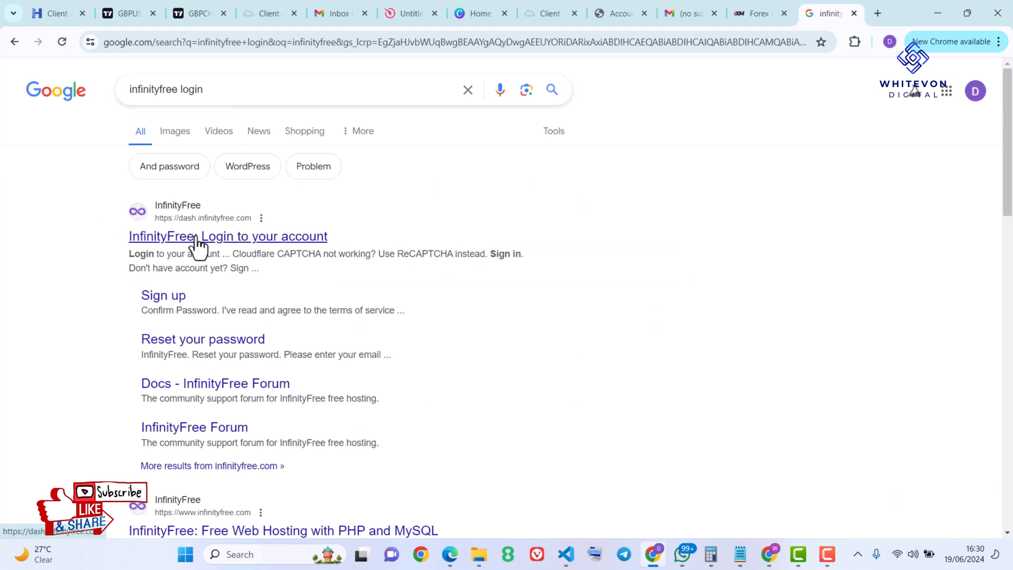
{"action": "left_click", "coordinate": [228, 236]}
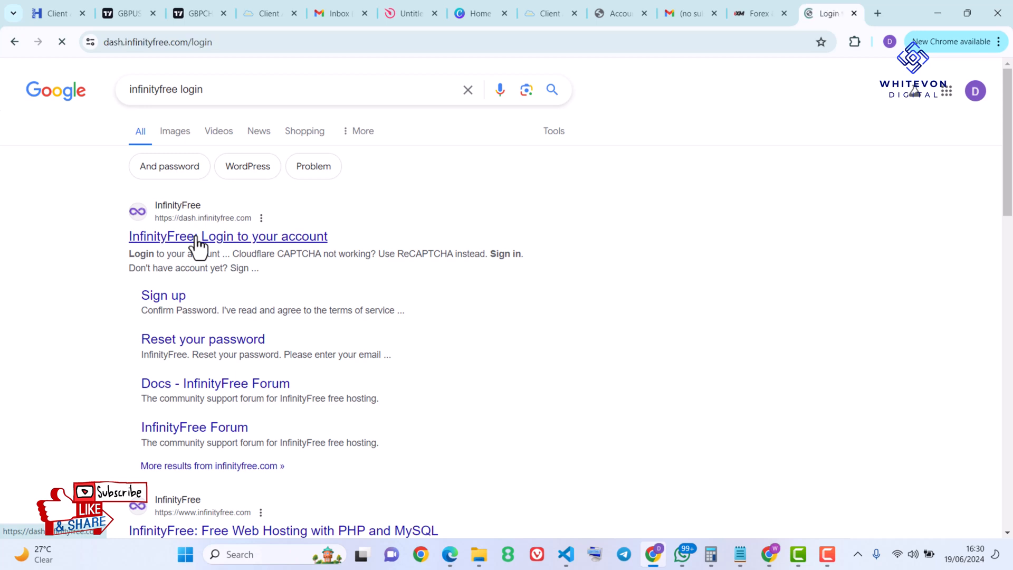
{"action": "left_click", "coordinate": [228, 236]}
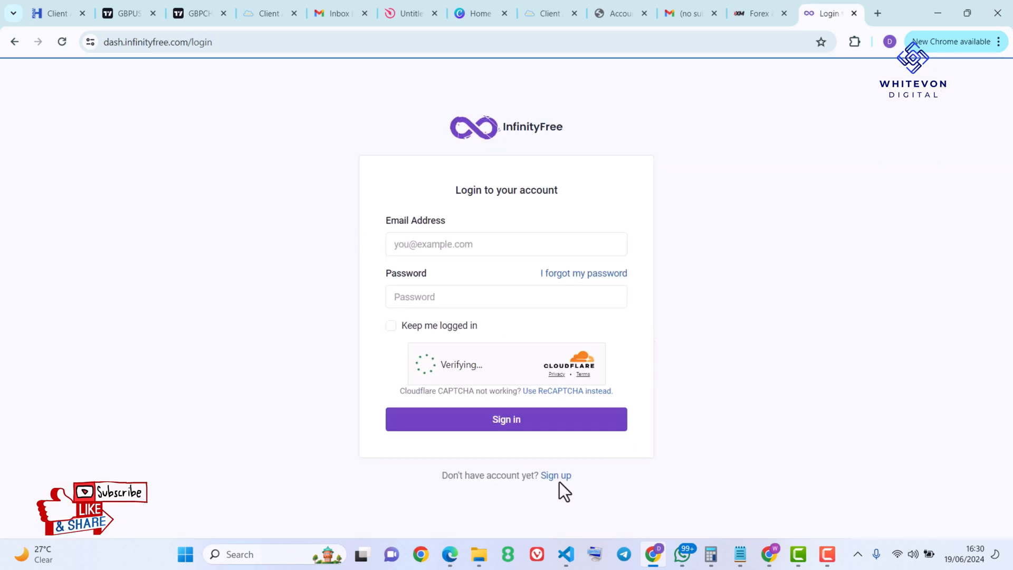
Step: Sign up with the saved email and password, pass the Cloudflare check and submit registration
{"action": "left_click", "coordinate": [555, 475]}
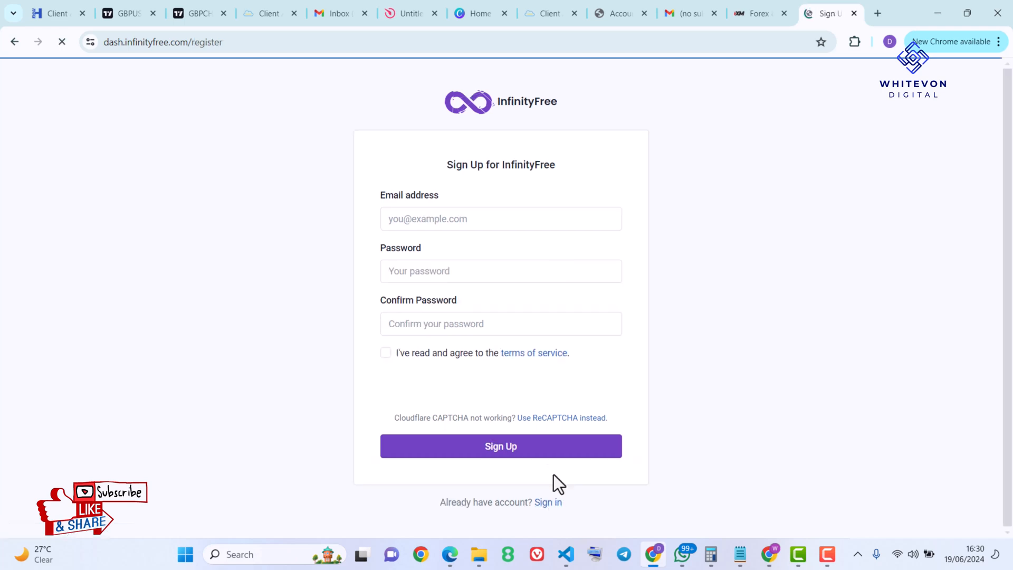
{"action": "left_click", "coordinate": [501, 219]}
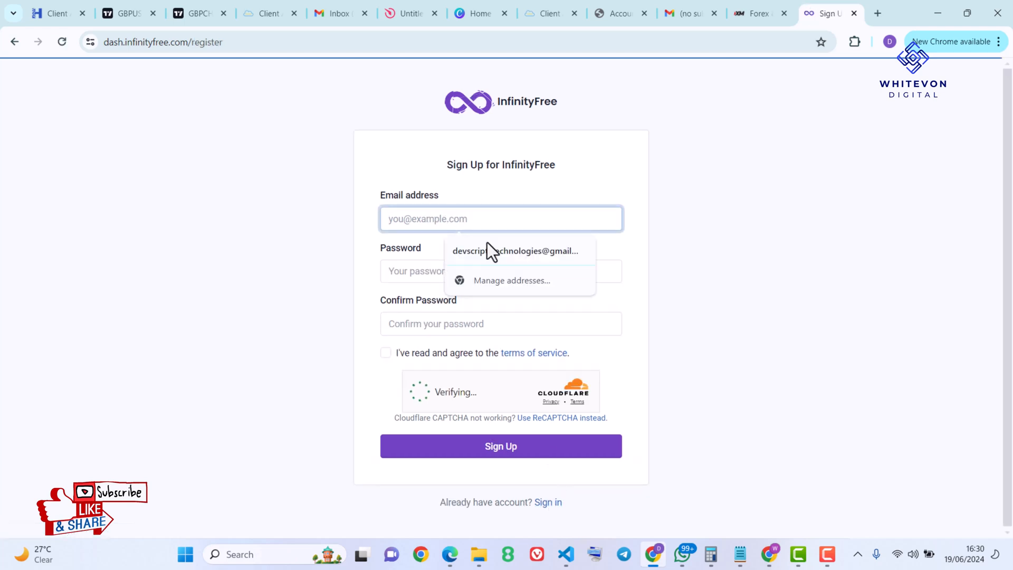
{"action": "left_click", "coordinate": [514, 251]}
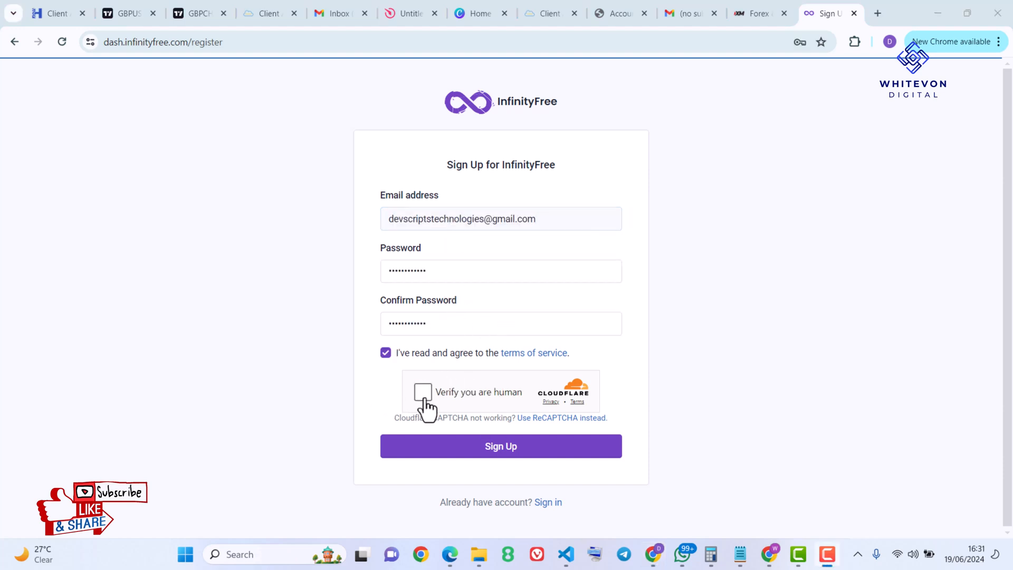
{"action": "left_click", "coordinate": [422, 391]}
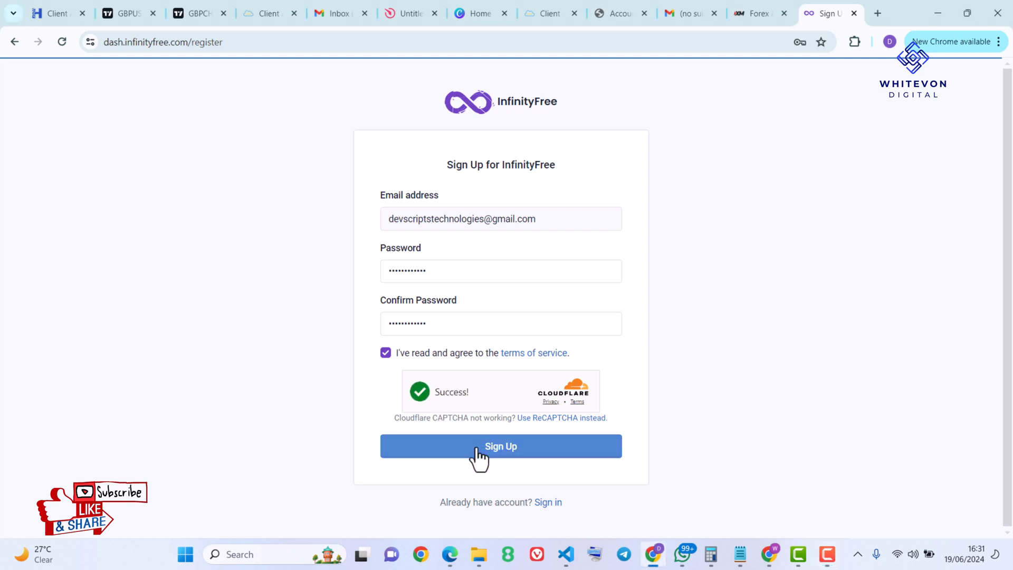
{"action": "left_click", "coordinate": [500, 446]}
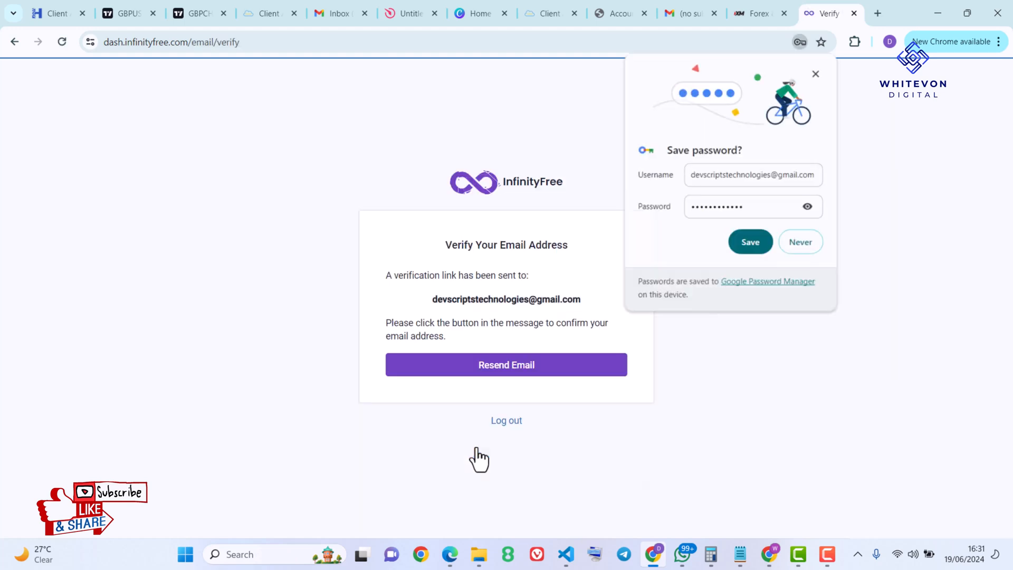
{"action": "mouse_move", "coordinate": [621, 378]}
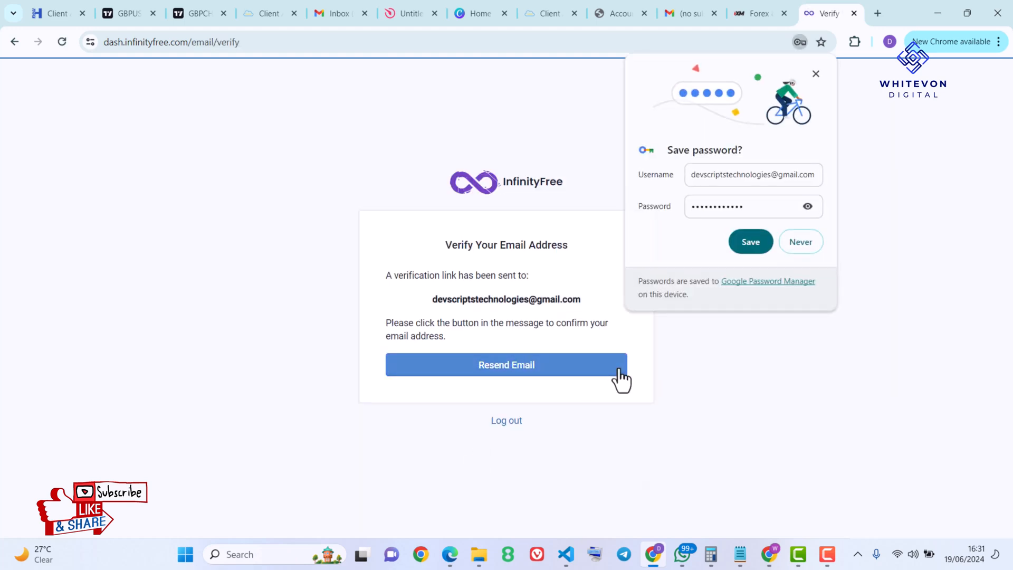
Step: Open the InfinityFree verification email in Gmail and confirm the email address
{"action": "left_click", "coordinate": [334, 14]}
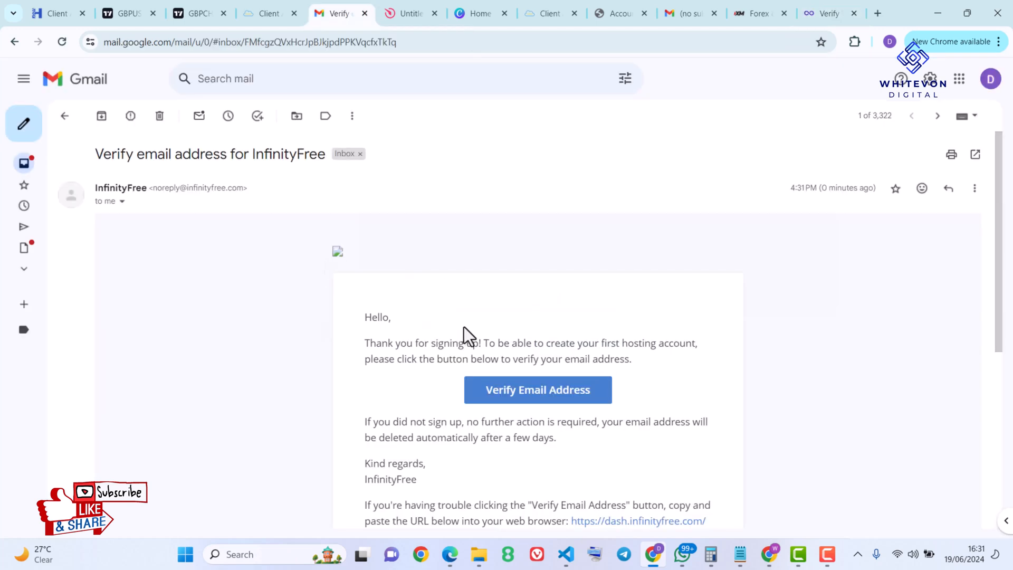
{"action": "mouse_move", "coordinate": [450, 410]}
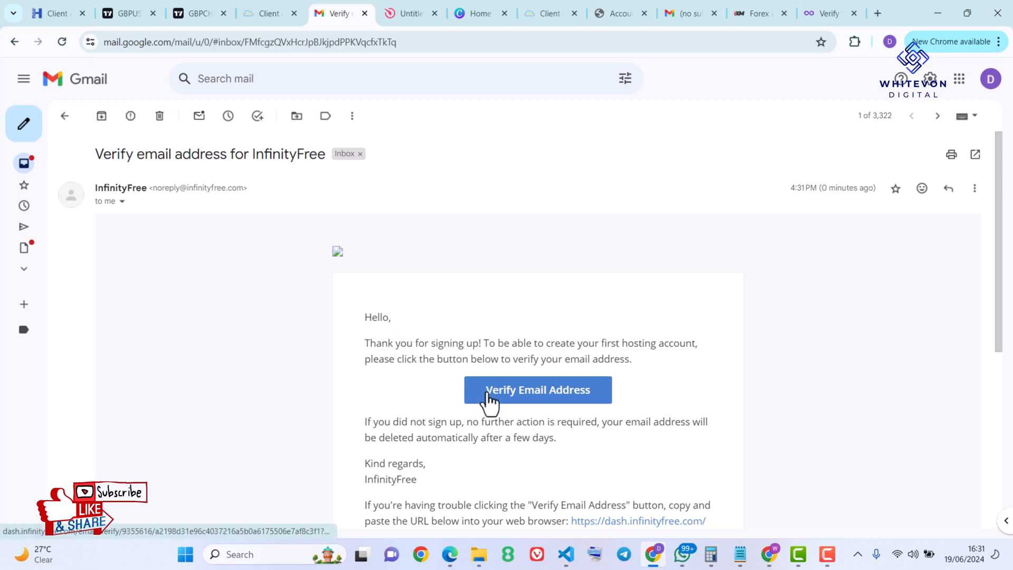
{"action": "left_click", "coordinate": [539, 390]}
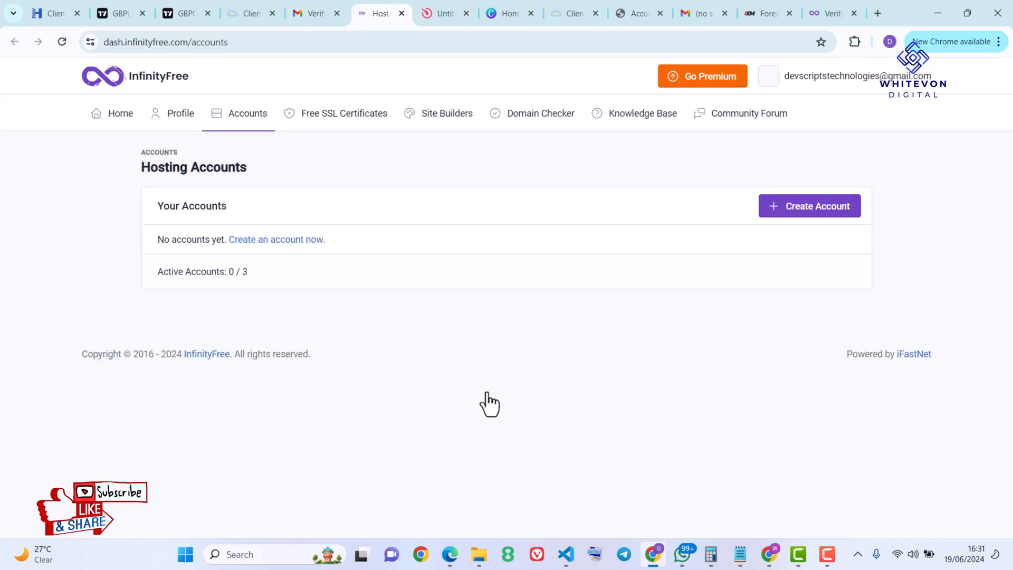
{"action": "mouse_move", "coordinate": [326, 244]}
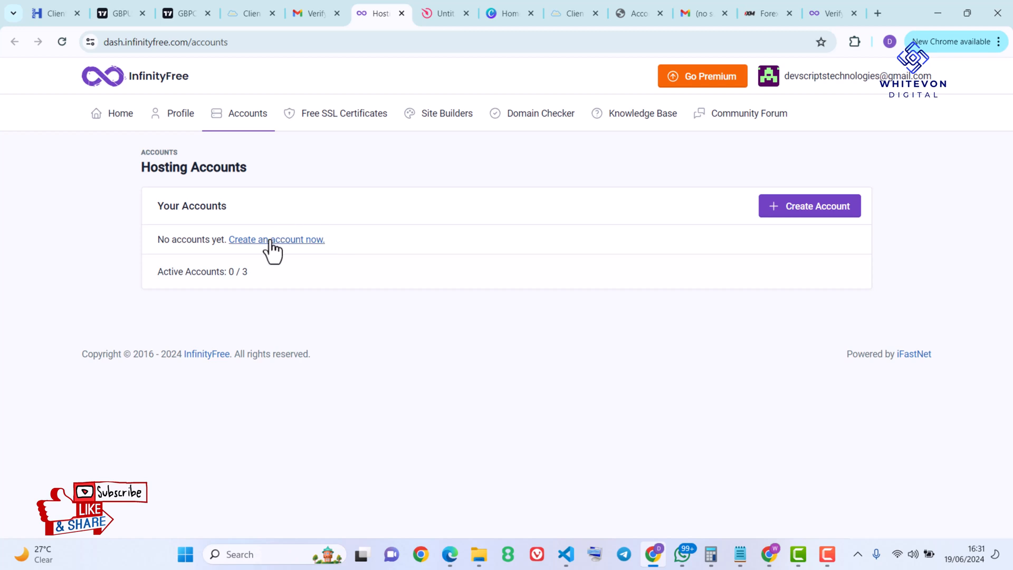
Step: Start creating the first hosting account and scroll to the free and premium plan cards
{"action": "left_click", "coordinate": [277, 239]}
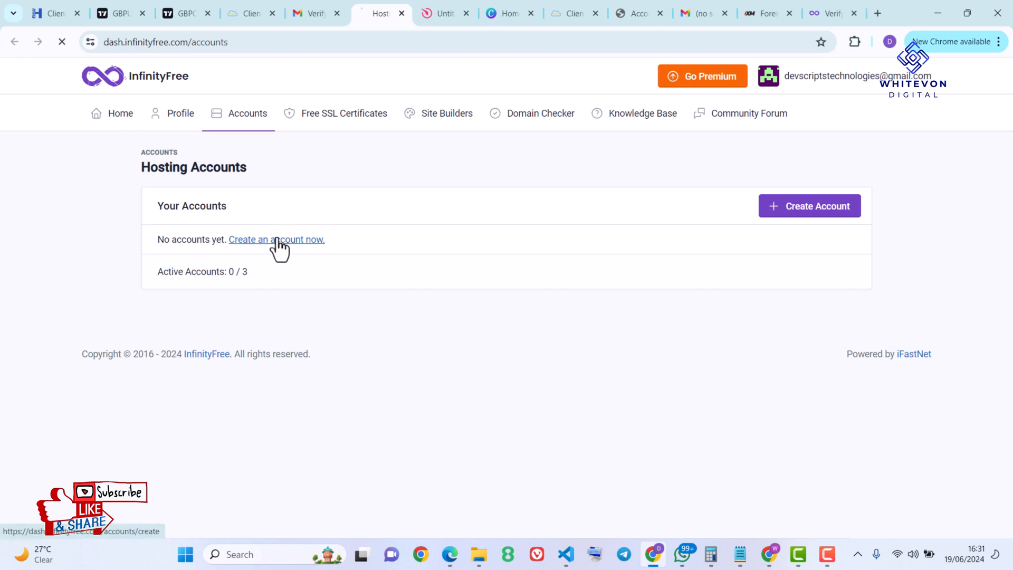
{"action": "left_click", "coordinate": [277, 239]}
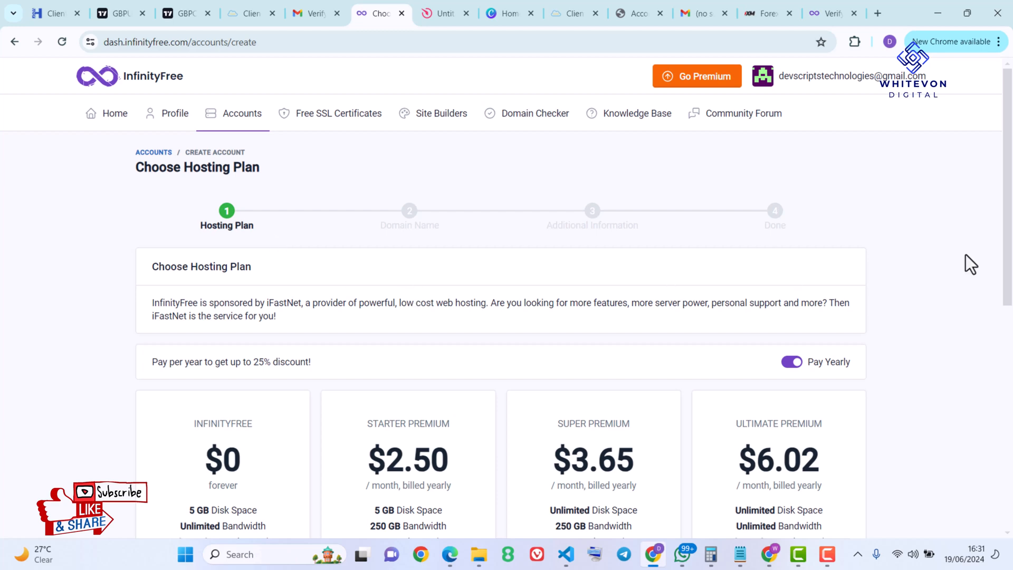
{"action": "scroll", "scroll_direction": "down", "scroll_amount": 3}
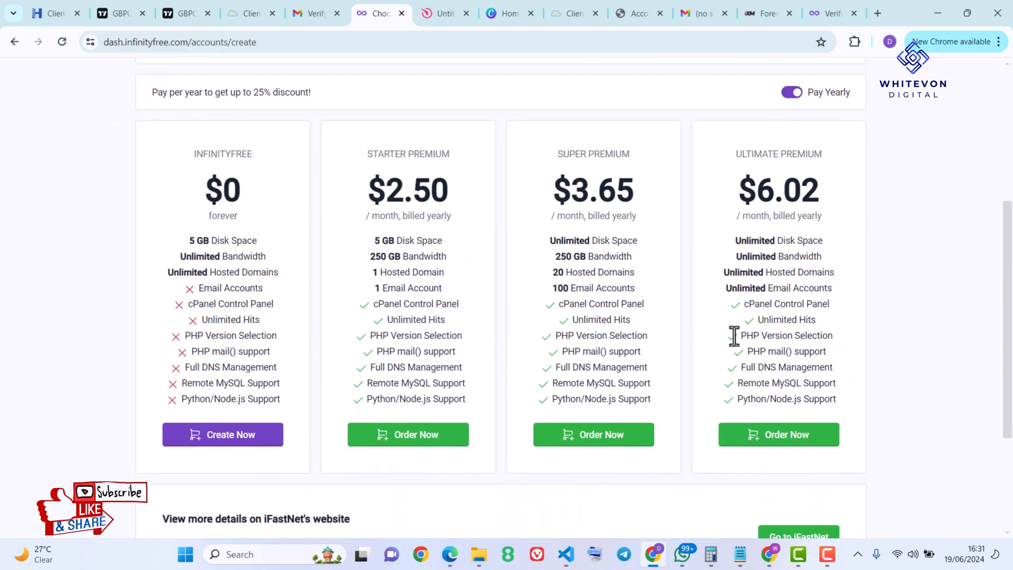
{"action": "mouse_move", "coordinate": [406, 277]}
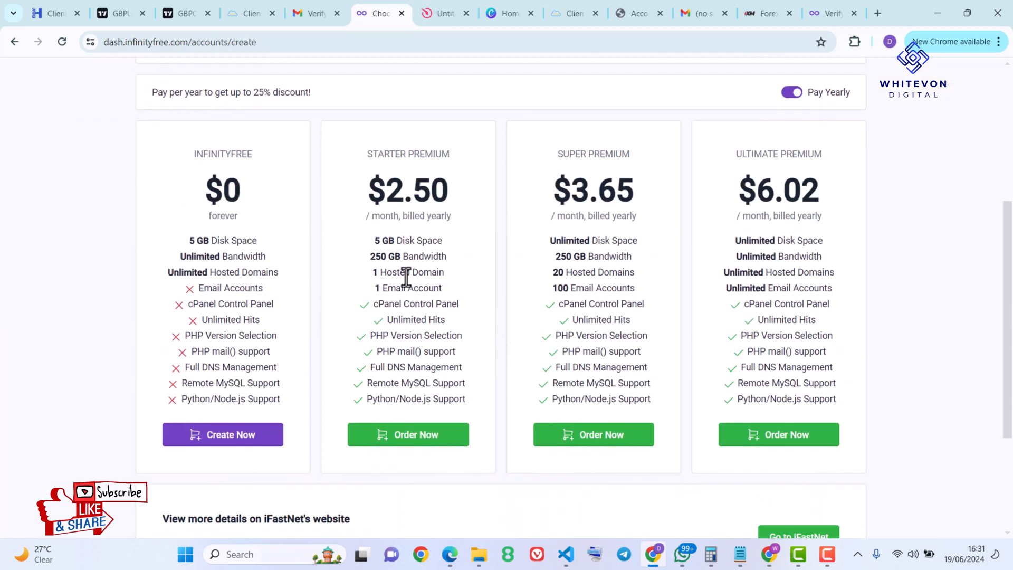
{"action": "mouse_move", "coordinate": [258, 216]}
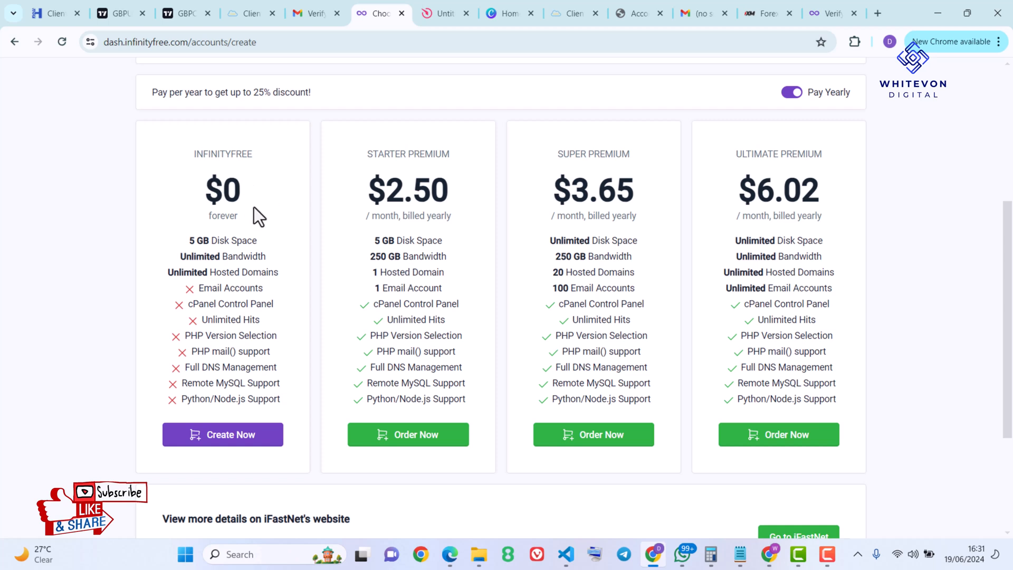
{"action": "mouse_move", "coordinate": [221, 192]}
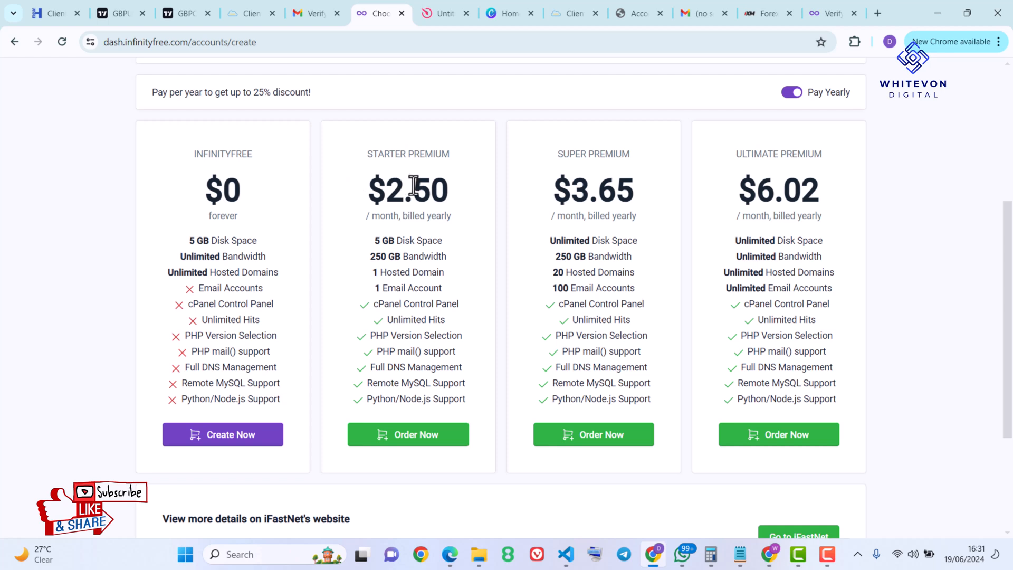
{"action": "mouse_move", "coordinate": [459, 234]}
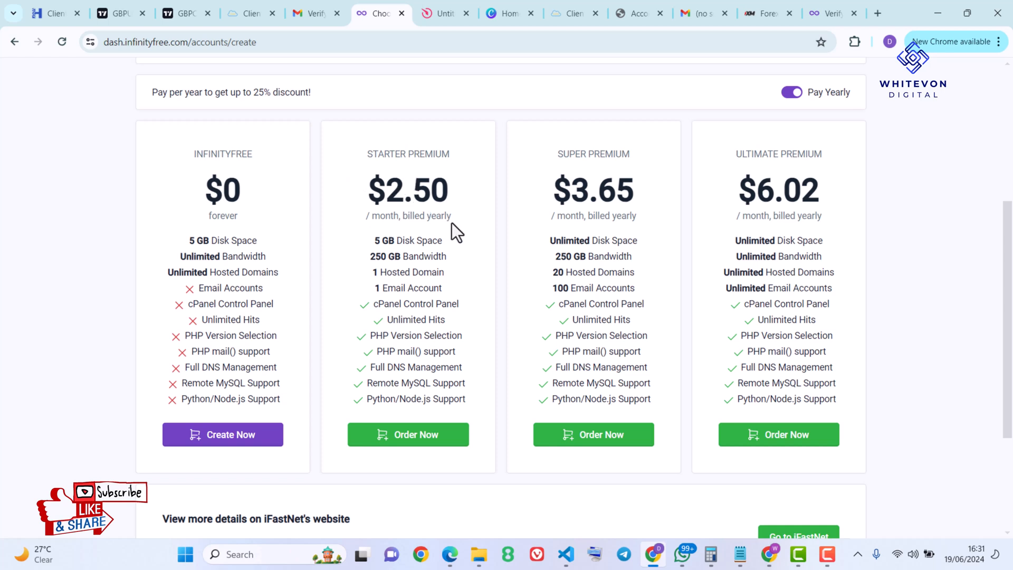
{"action": "mouse_move", "coordinate": [580, 216]}
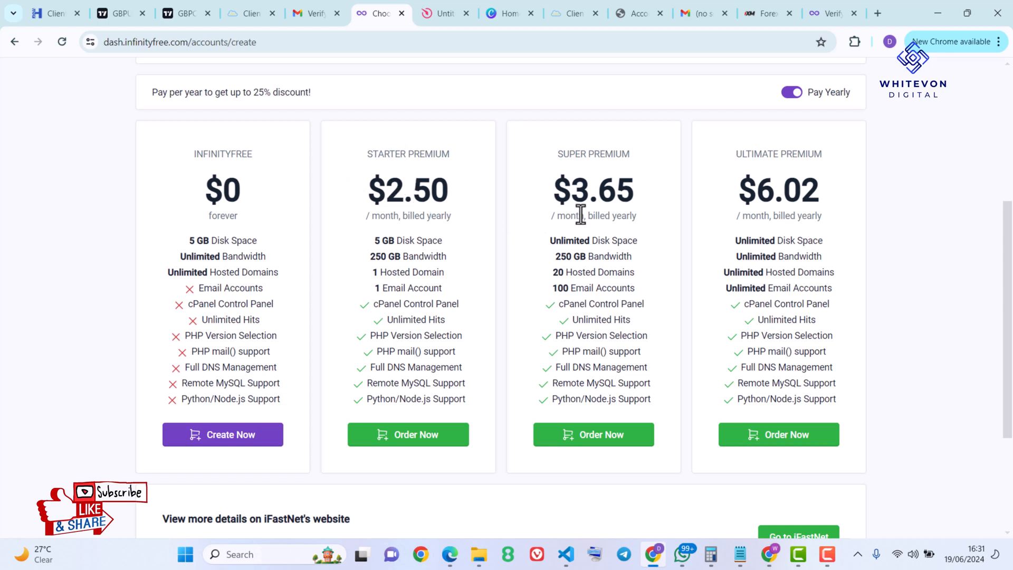
{"action": "mouse_move", "coordinate": [721, 215]}
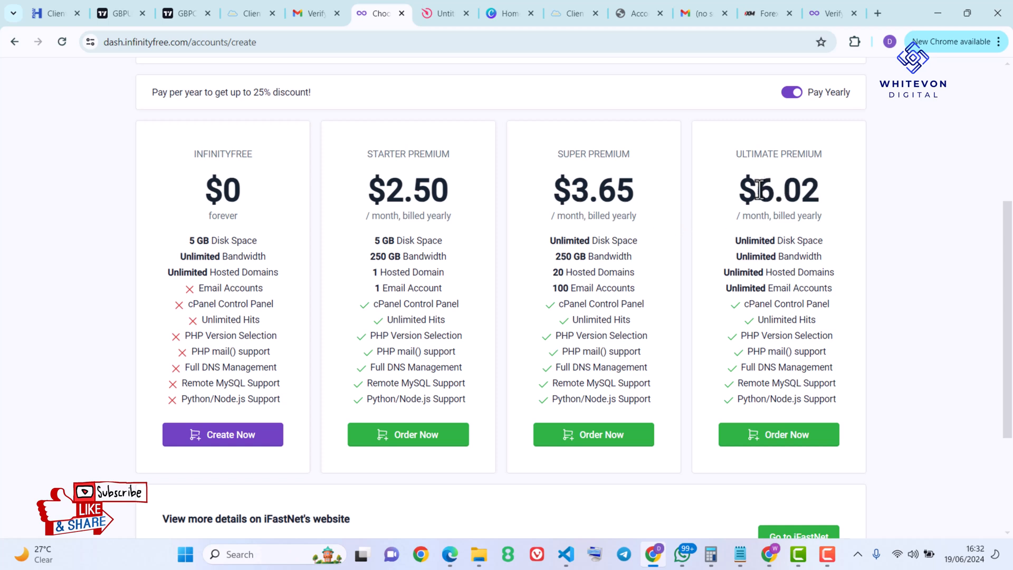
{"action": "mouse_move", "coordinate": [576, 196]}
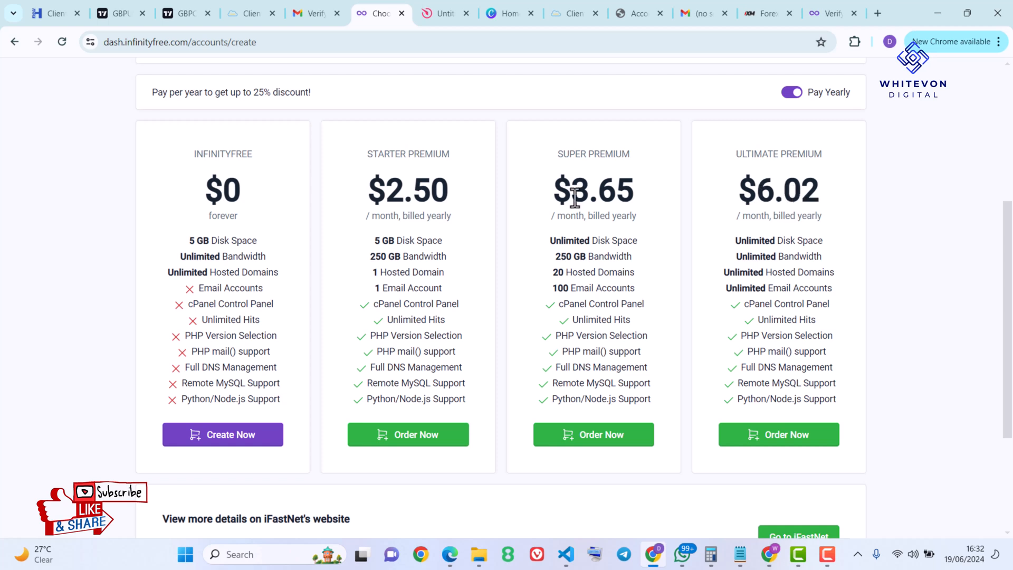
{"action": "mouse_move", "coordinate": [194, 391]}
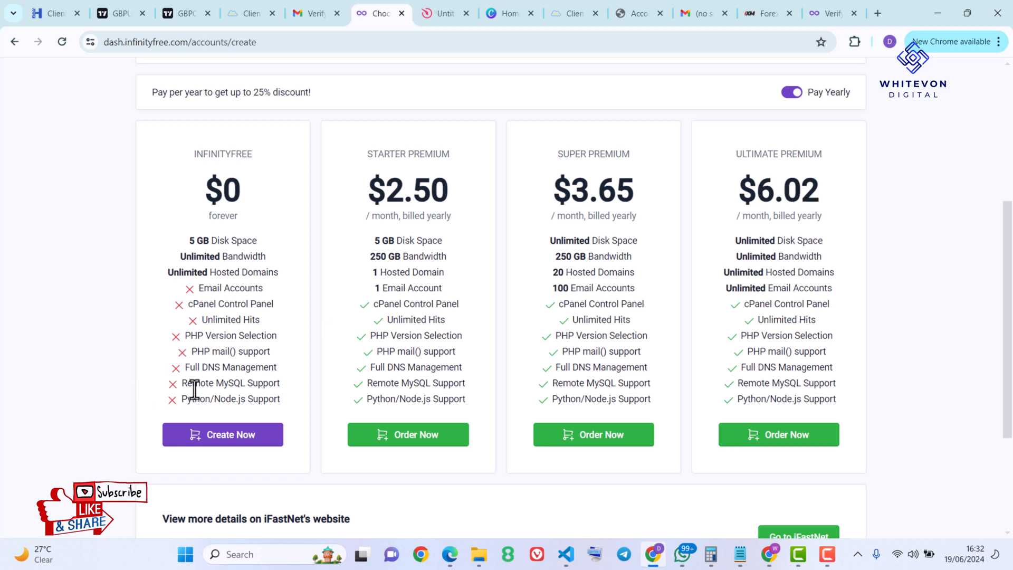
{"action": "mouse_move", "coordinate": [215, 428]}
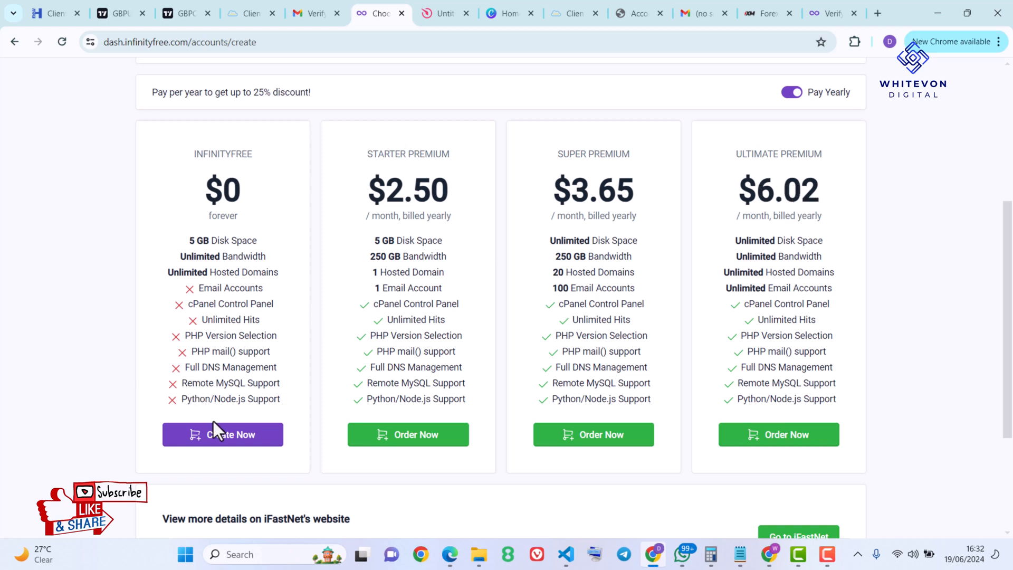
{"action": "mouse_move", "coordinate": [219, 439]}
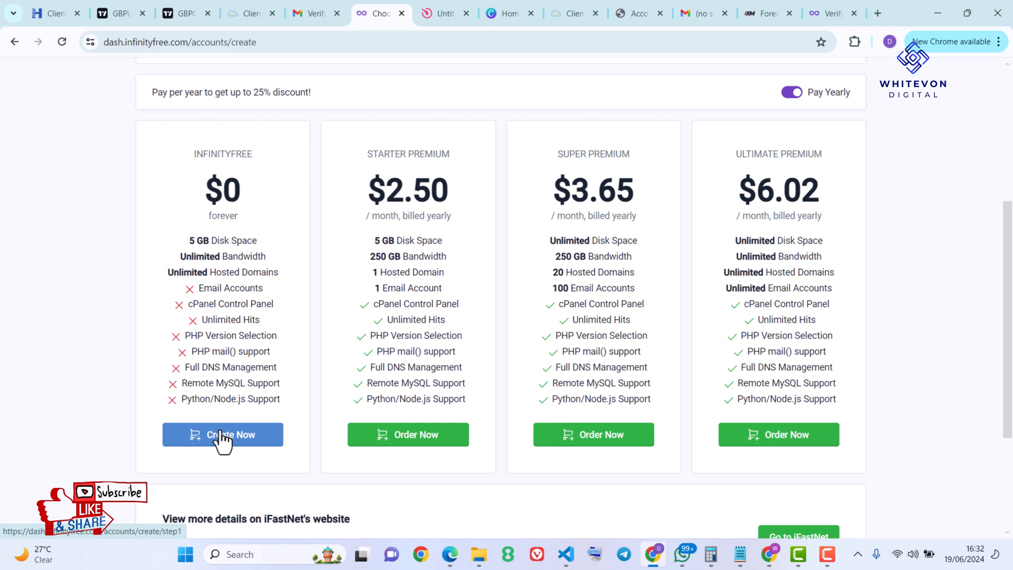
Step: Choose the free plan and check availability of subdomain whitevondigital with extension .42web.io
{"action": "left_click", "coordinate": [222, 435]}
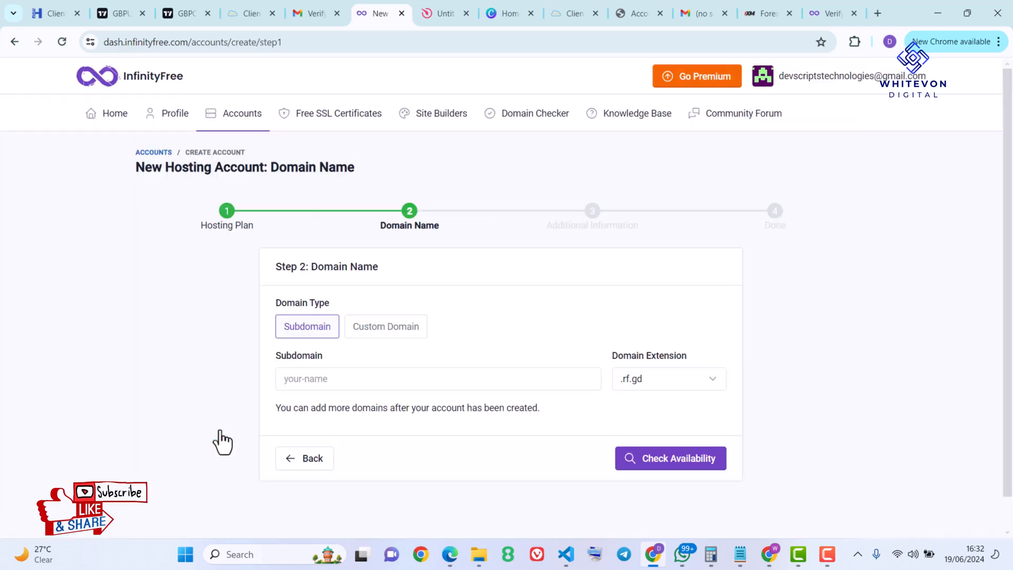
{"action": "mouse_move", "coordinate": [363, 384]}
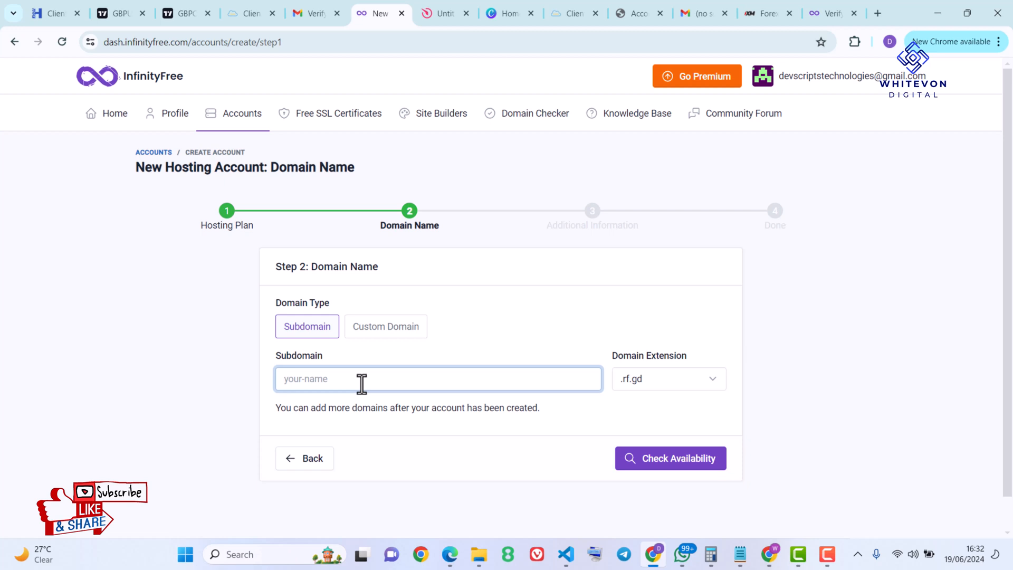
{"action": "type", "text": "whitevondigital"}
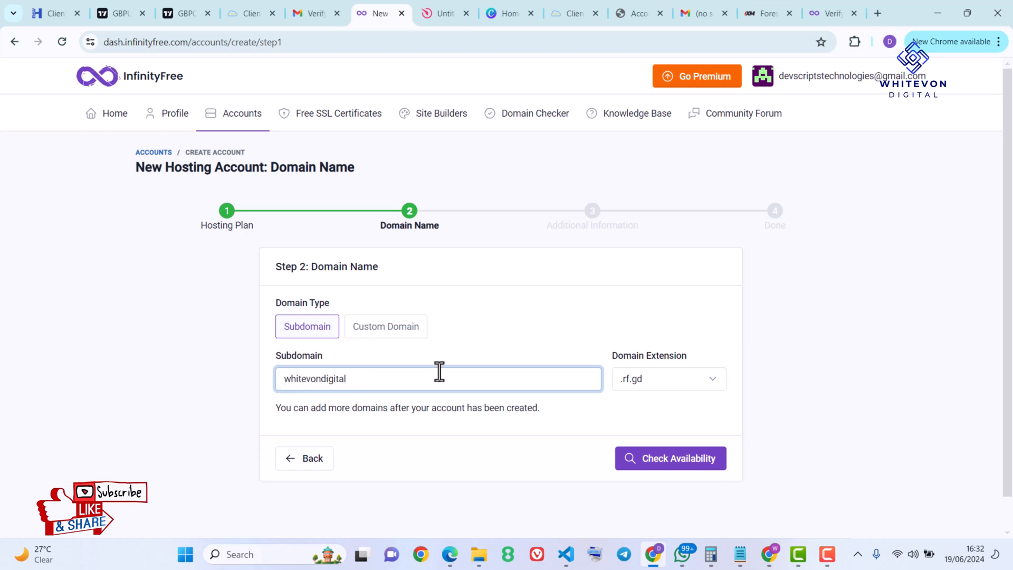
{"action": "left_click", "coordinate": [669, 379]}
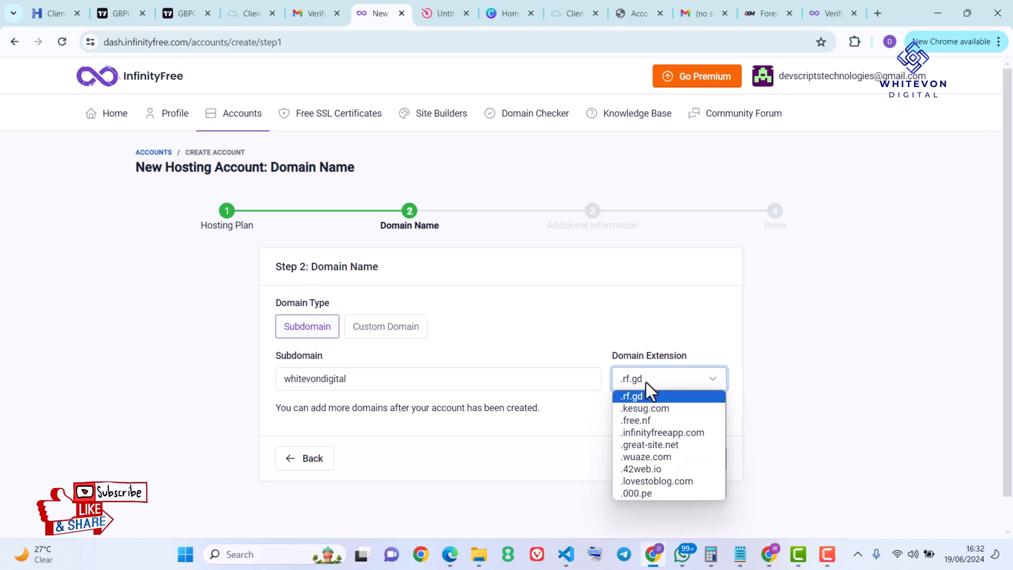
{"action": "left_click", "coordinate": [641, 468]}
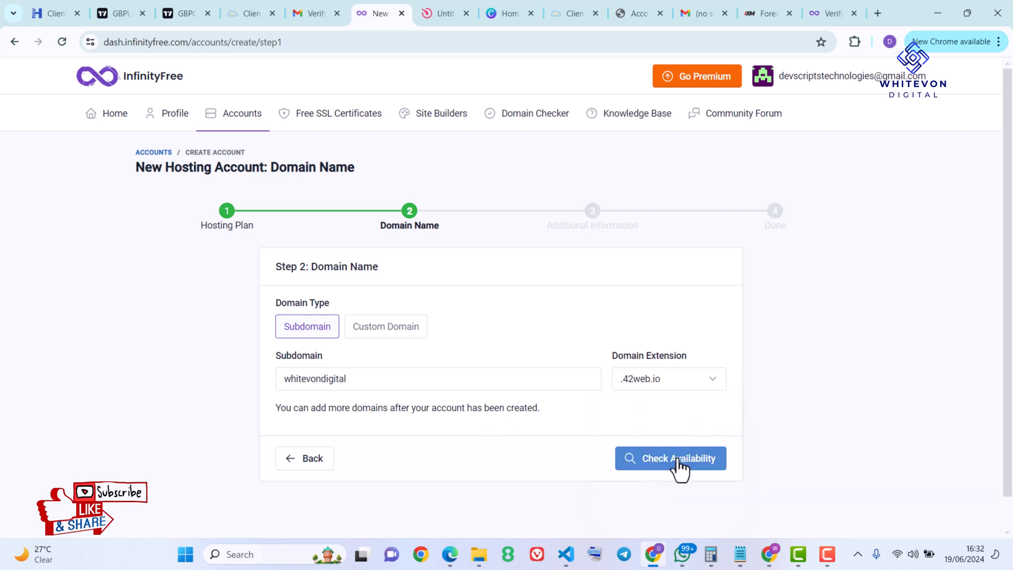
{"action": "left_click", "coordinate": [671, 458]}
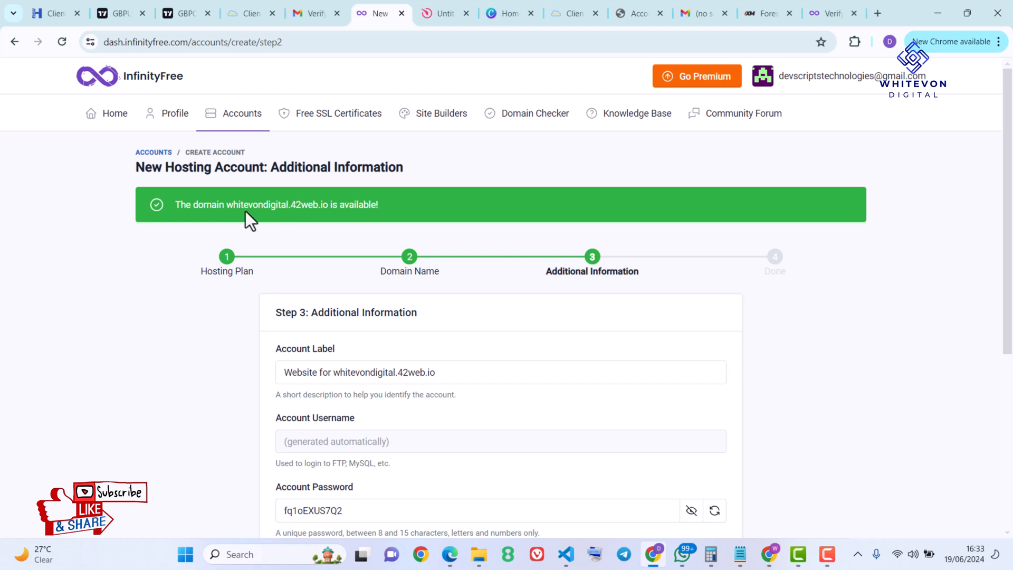
{"action": "mouse_move", "coordinate": [224, 205]}
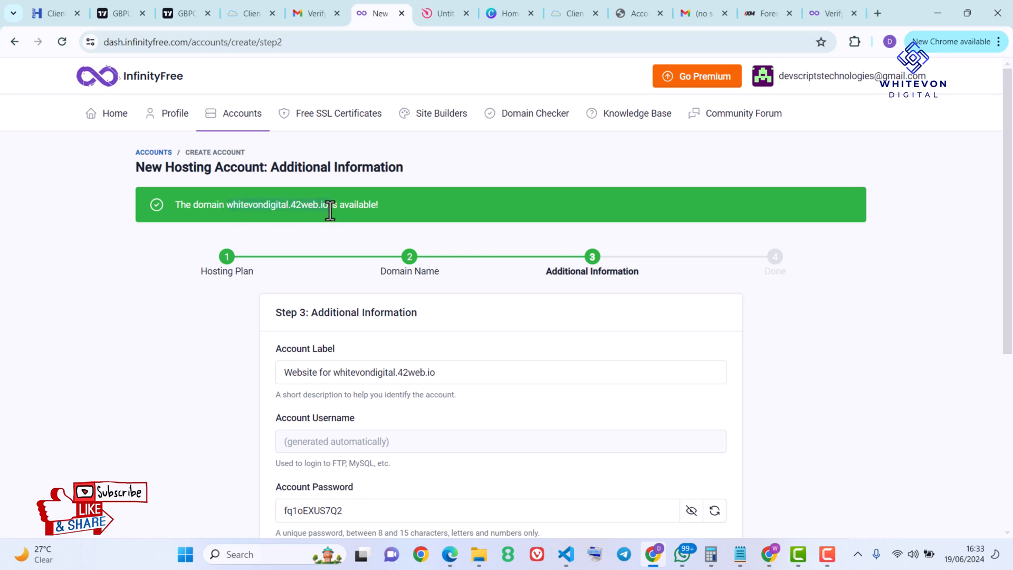
{"action": "mouse_move", "coordinate": [625, 308]}
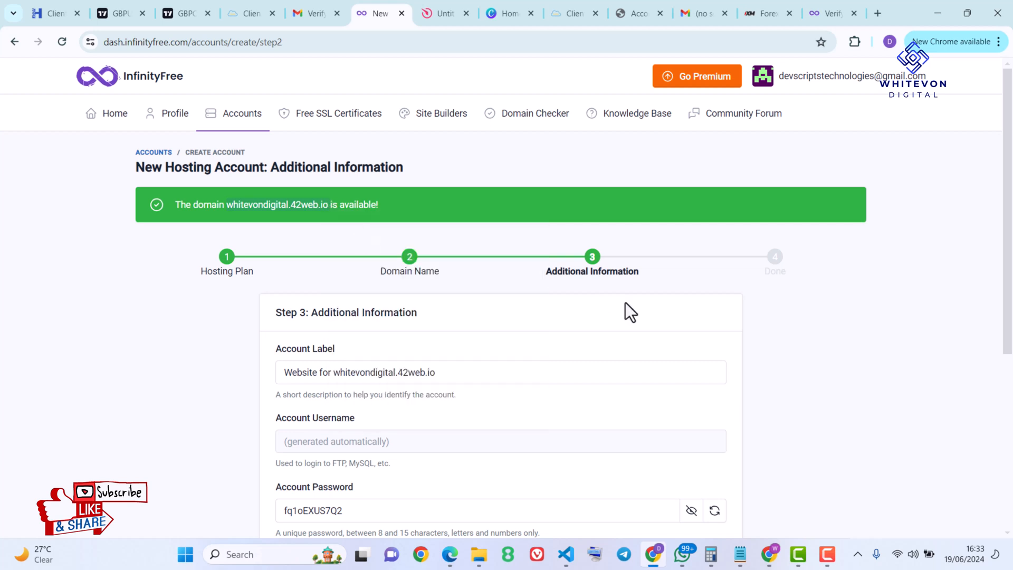
Step: Copy the generated password, pass the human verification and create the hosting account
{"action": "scroll", "scroll_direction": "down", "scroll_amount": 3}
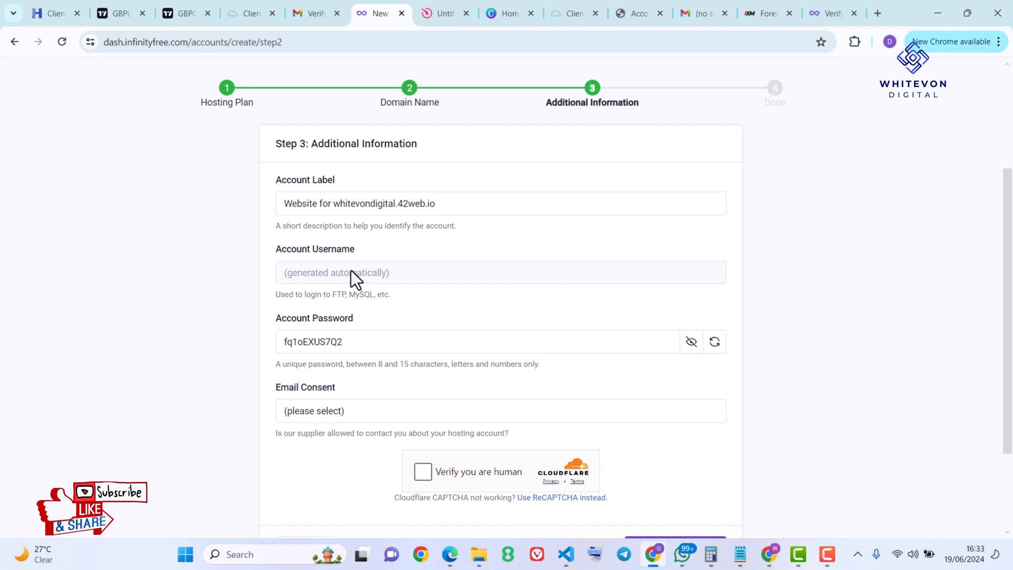
{"action": "mouse_move", "coordinate": [743, 349]}
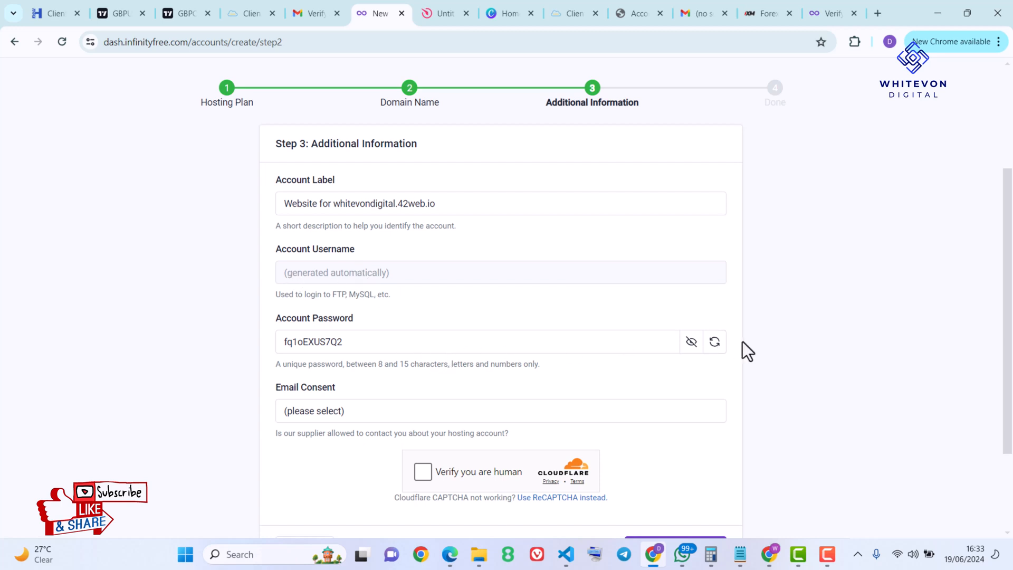
{"action": "mouse_move", "coordinate": [728, 354]}
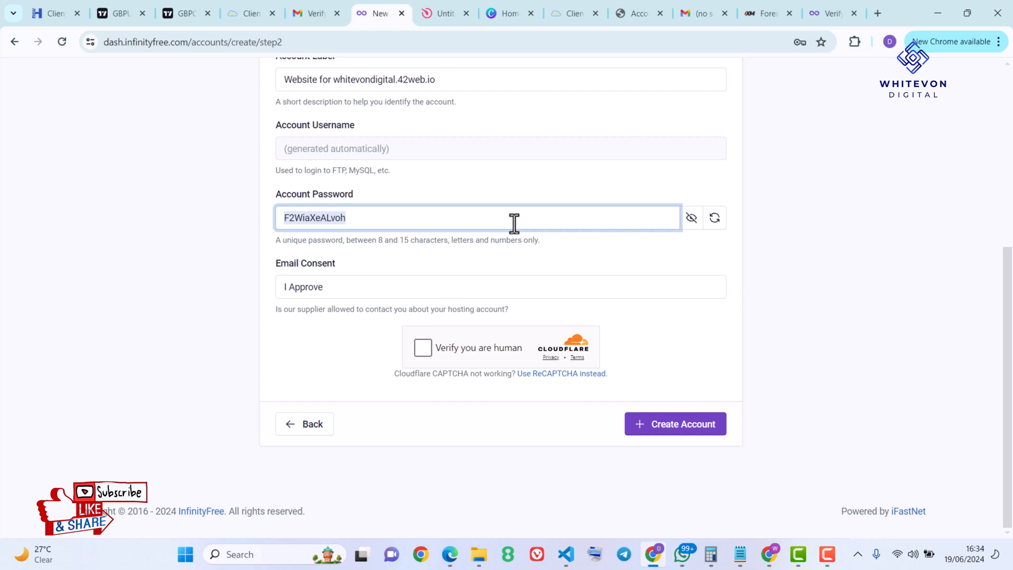
{"action": "right_click", "coordinate": [514, 217]}
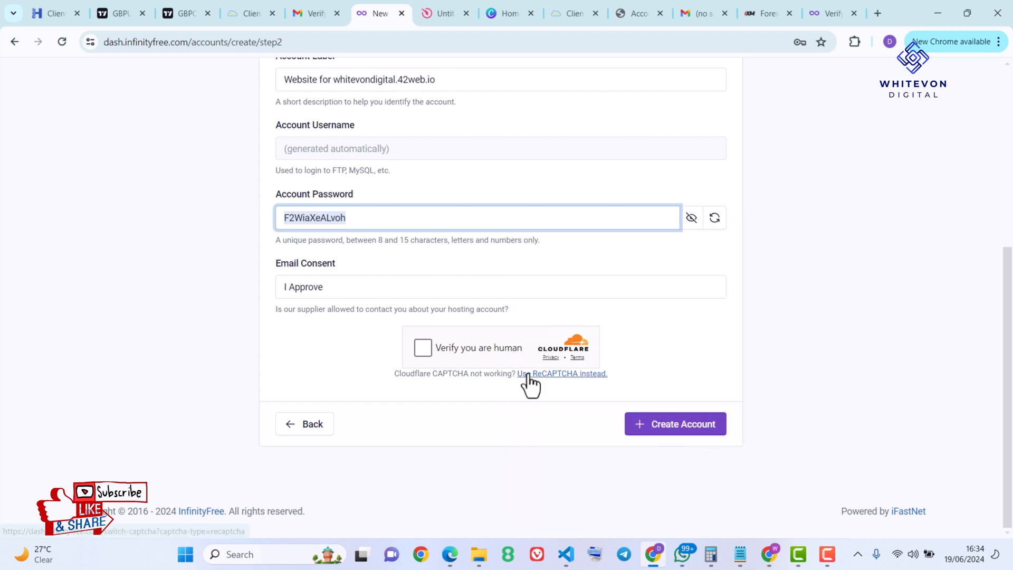
{"action": "left_click", "coordinate": [422, 348]}
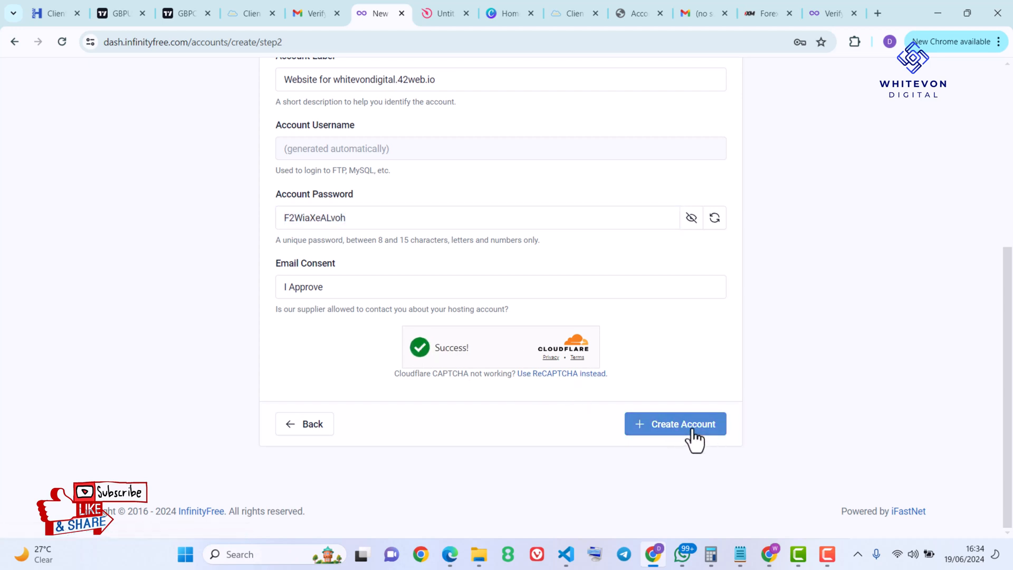
{"action": "left_click", "coordinate": [676, 424]}
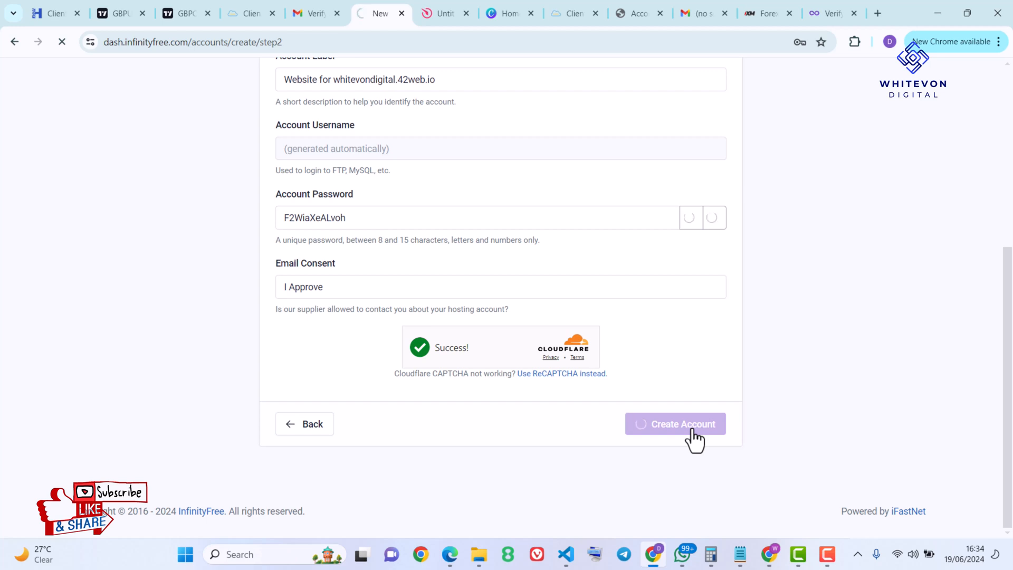
{"action": "left_click", "coordinate": [675, 424]}
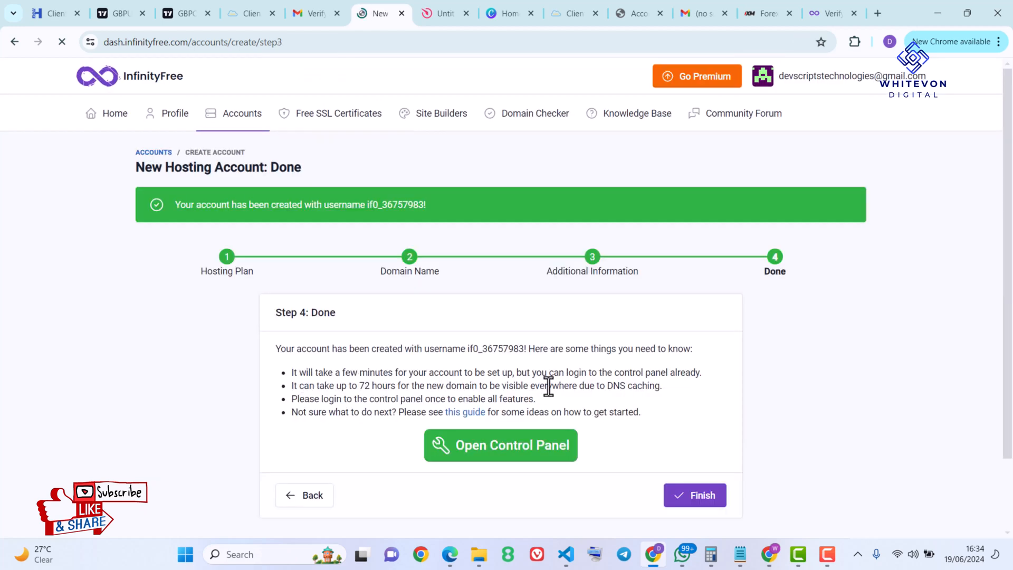
{"action": "mouse_move", "coordinate": [525, 475]}
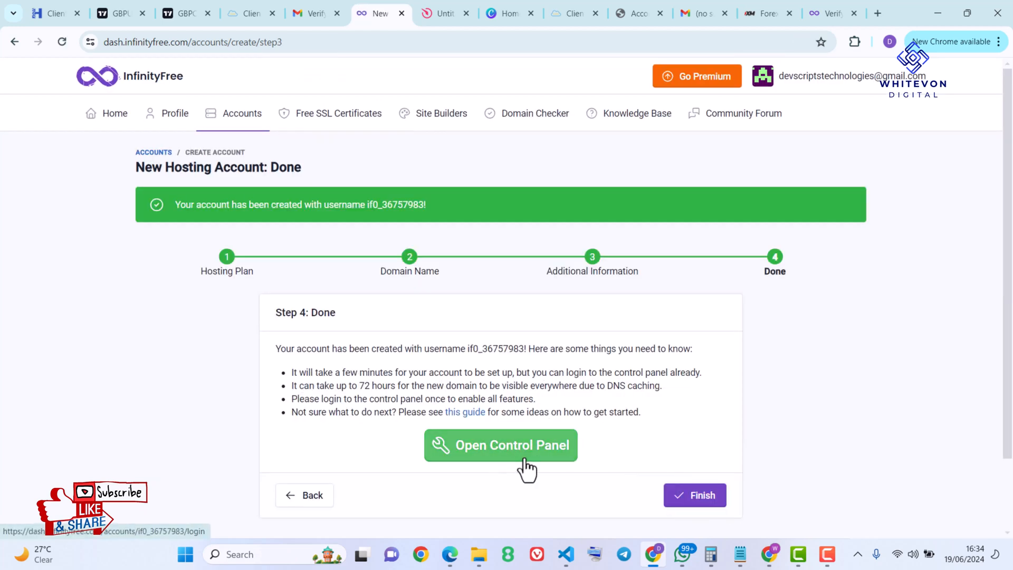
{"action": "mouse_move", "coordinate": [272, 352]}
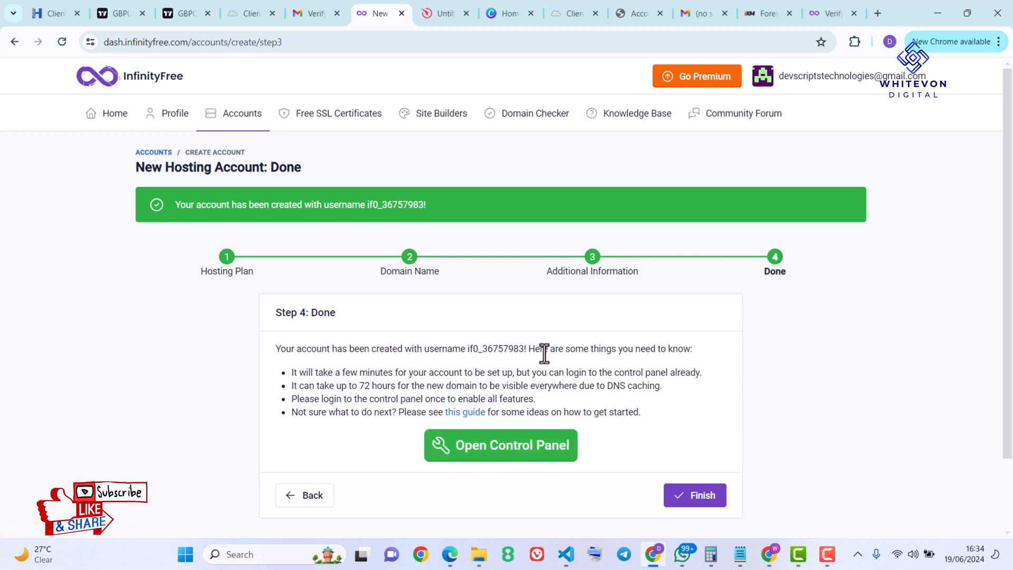
{"action": "mouse_move", "coordinate": [629, 354]}
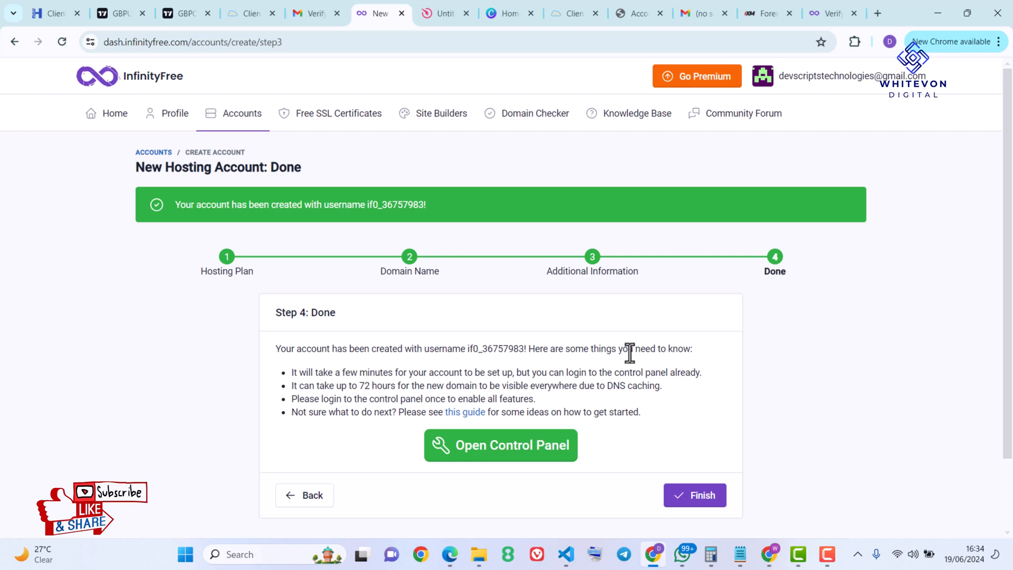
{"action": "mouse_move", "coordinate": [417, 384]}
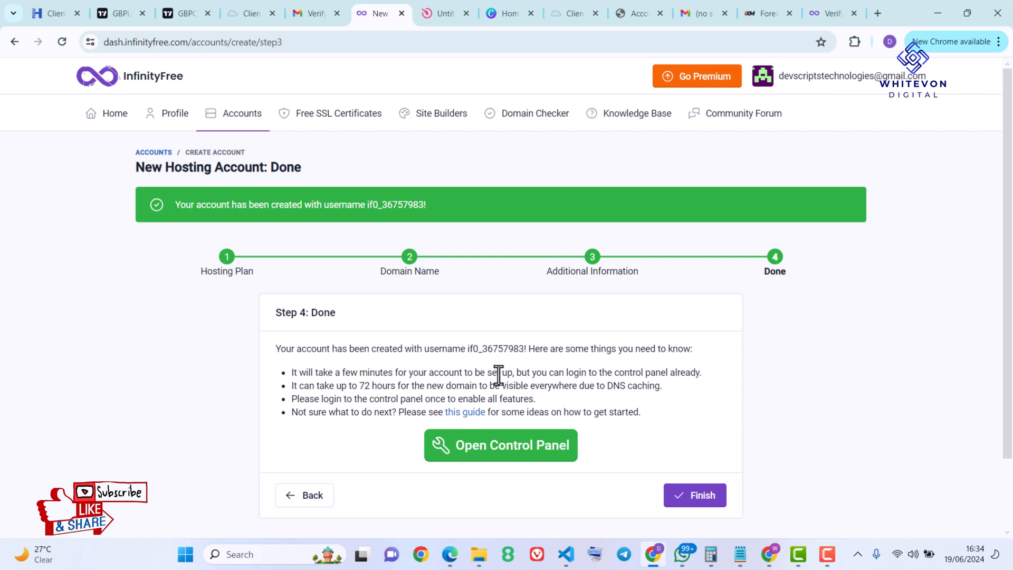
{"action": "mouse_move", "coordinate": [322, 401]}
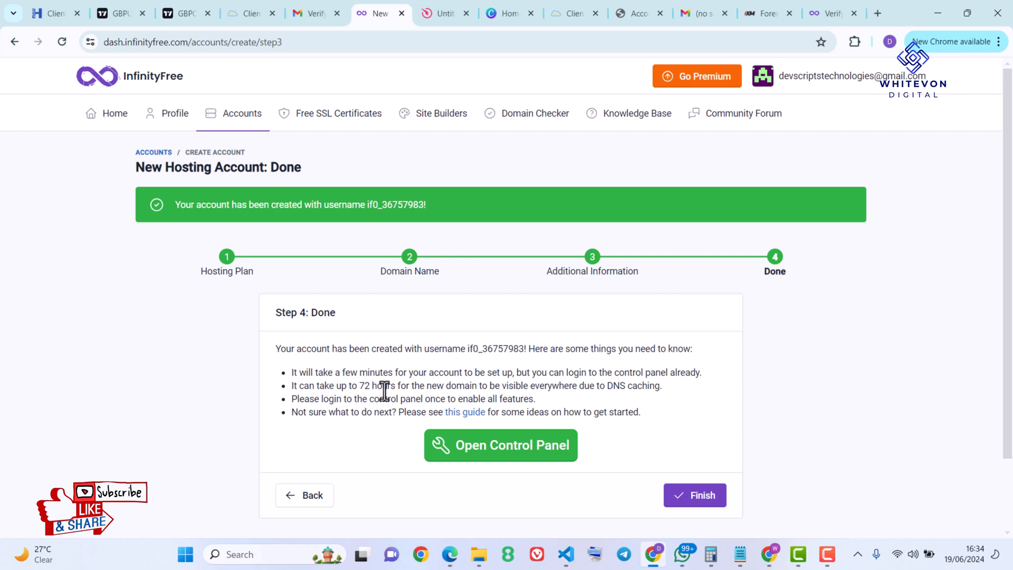
{"action": "mouse_move", "coordinate": [491, 396]}
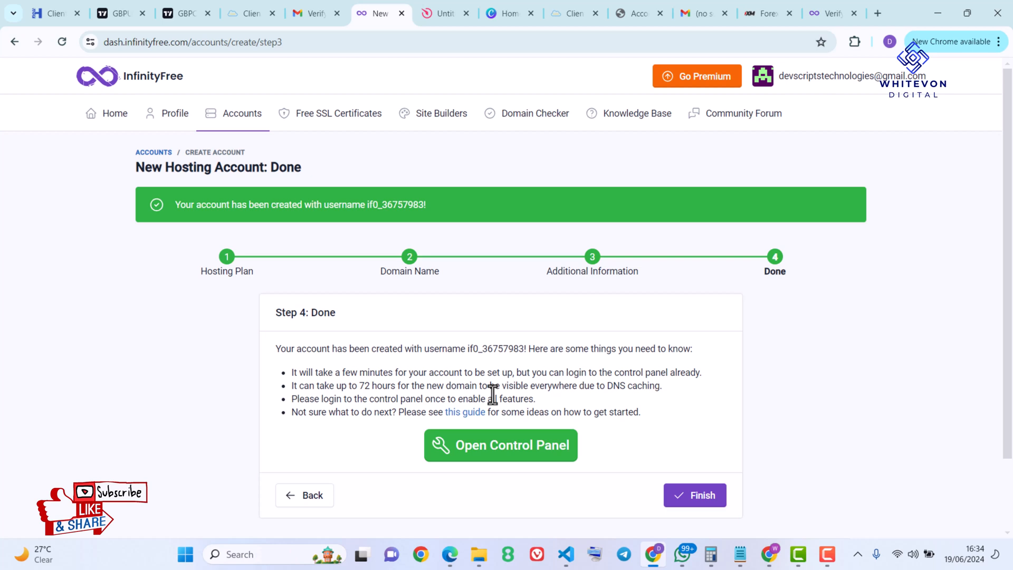
{"action": "mouse_move", "coordinate": [539, 458]}
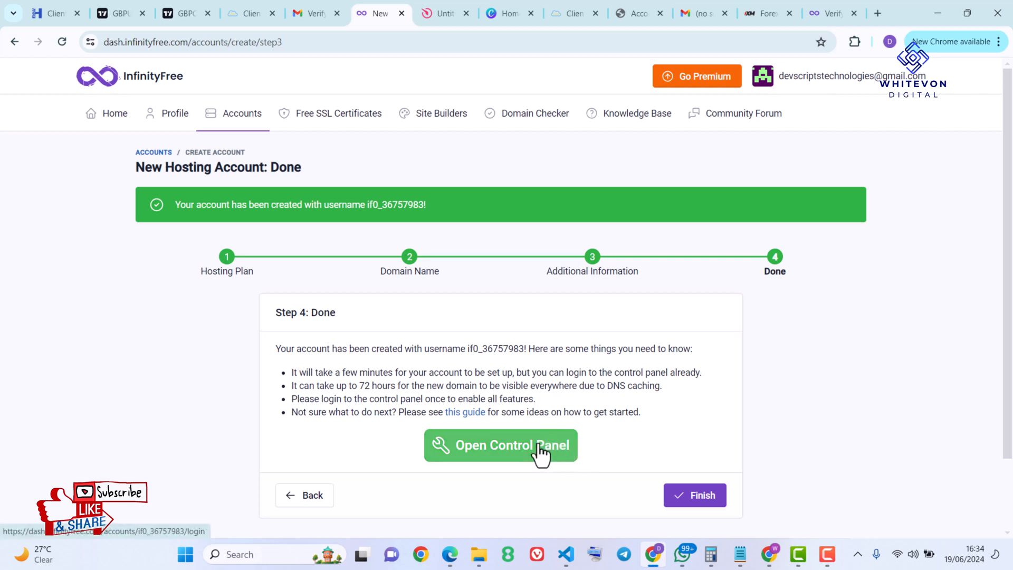
{"action": "left_click", "coordinate": [500, 445]}
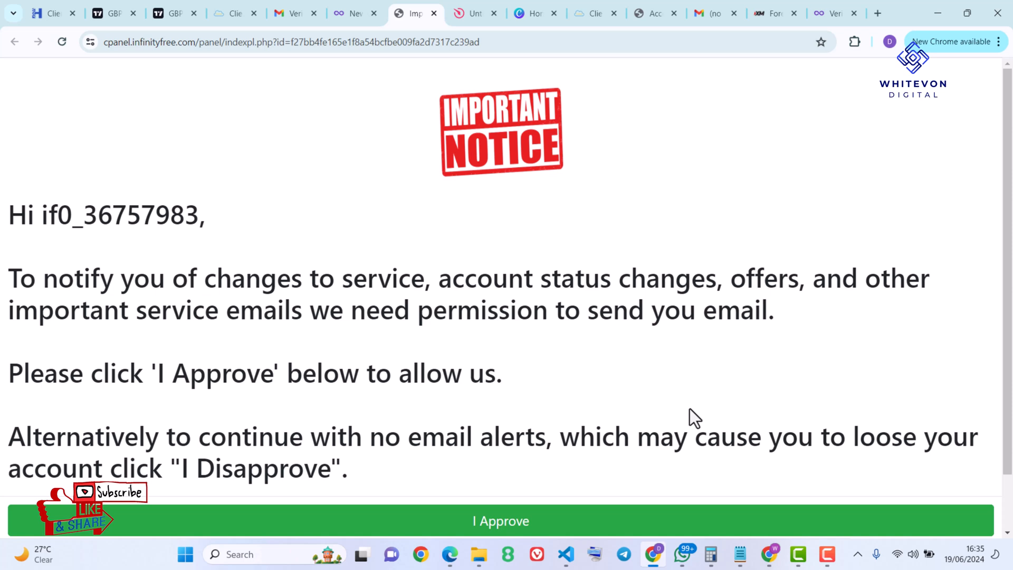
Step: Approve the Important Notice so InfinityFree may send account emails and load the control panel
{"action": "scroll", "scroll_direction": "down", "scroll_amount": 3}
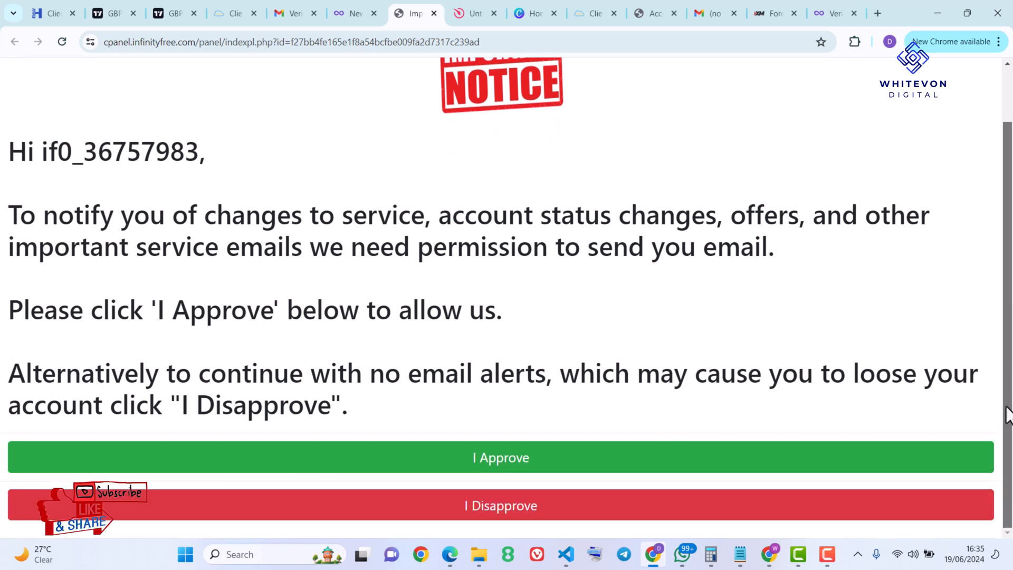
{"action": "left_click", "coordinate": [500, 457]}
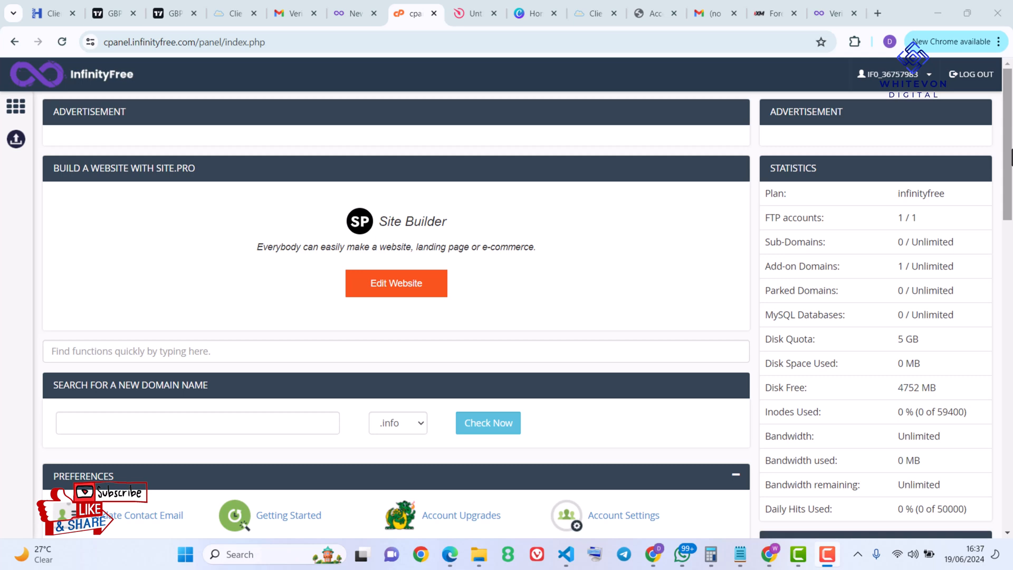
Step: Scroll to the Software section and launch the Softaculous Apps Installer
{"action": "scroll", "scroll_direction": "down", "scroll_amount": 3}
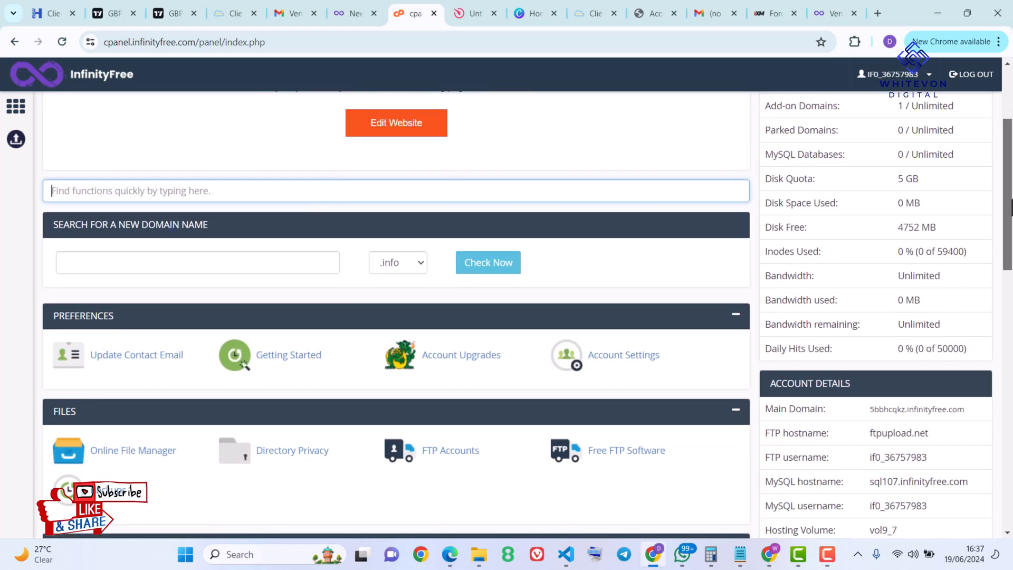
{"action": "scroll", "scroll_direction": "down", "scroll_amount": 3}
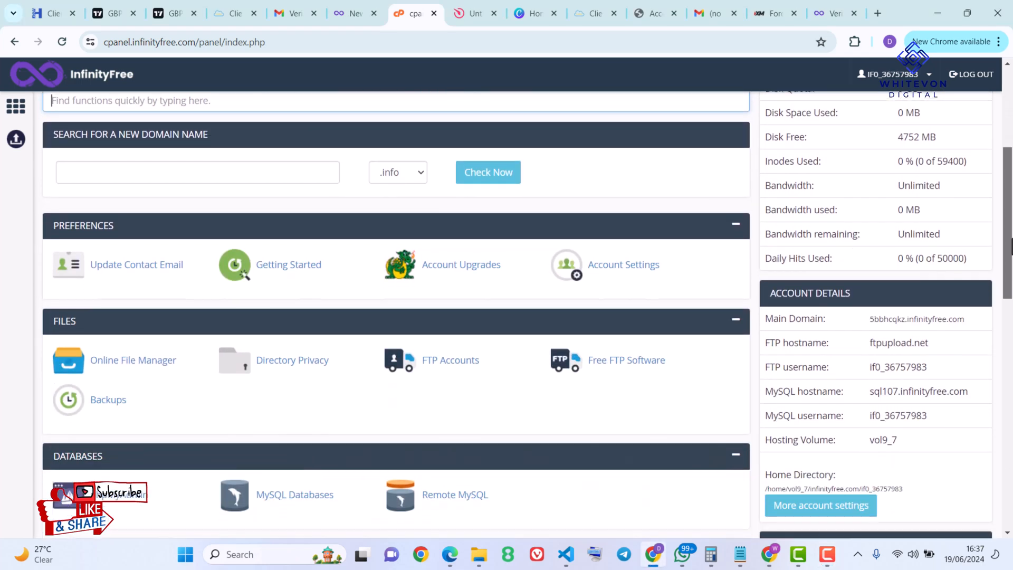
{"action": "scroll", "scroll_direction": "down", "scroll_amount": 3}
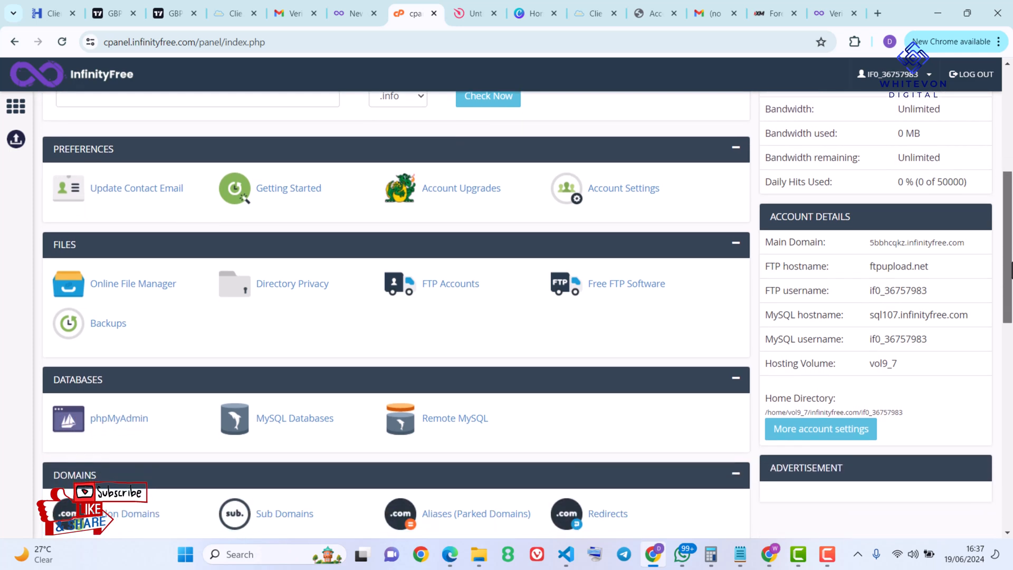
{"action": "scroll", "scroll_direction": "down", "scroll_amount": 3}
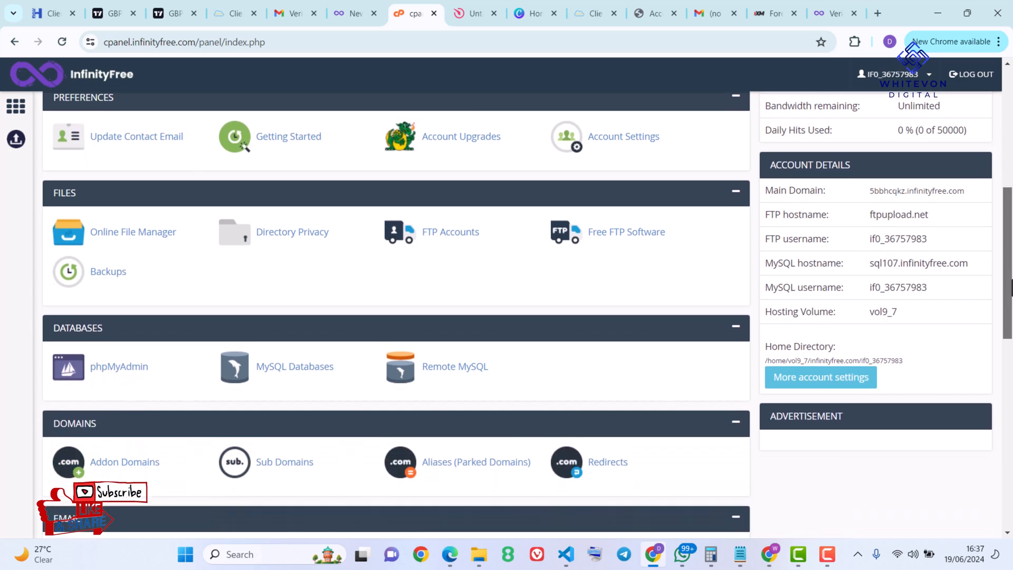
{"action": "scroll", "scroll_direction": "down", "scroll_amount": 3}
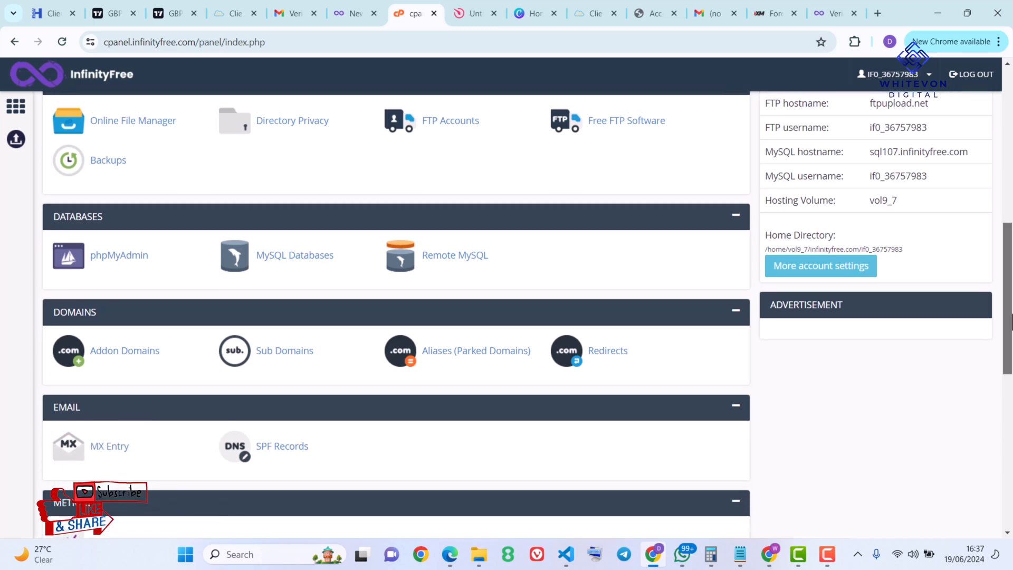
{"action": "scroll", "scroll_direction": "down", "scroll_amount": 3}
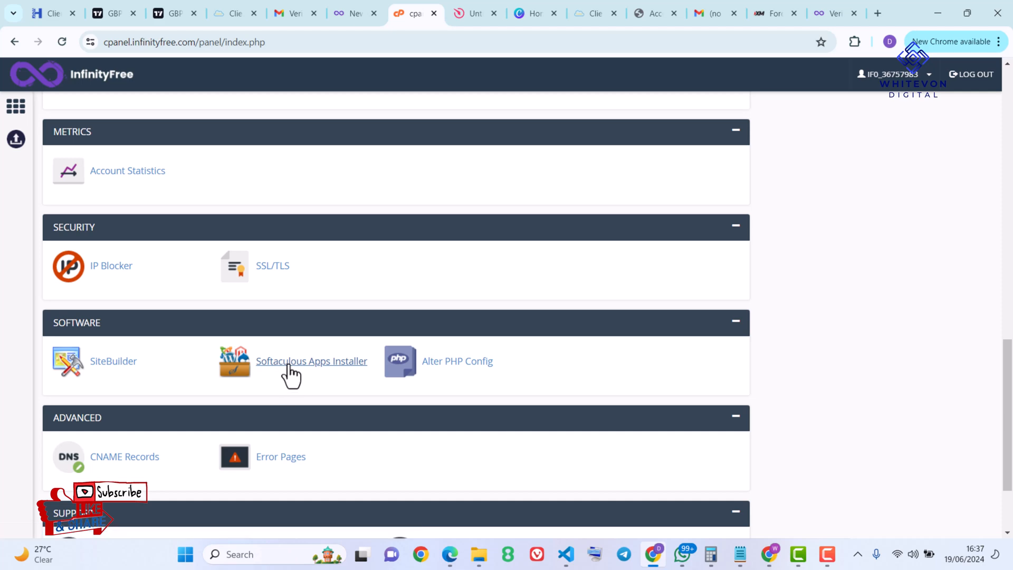
{"action": "left_click", "coordinate": [312, 360]}
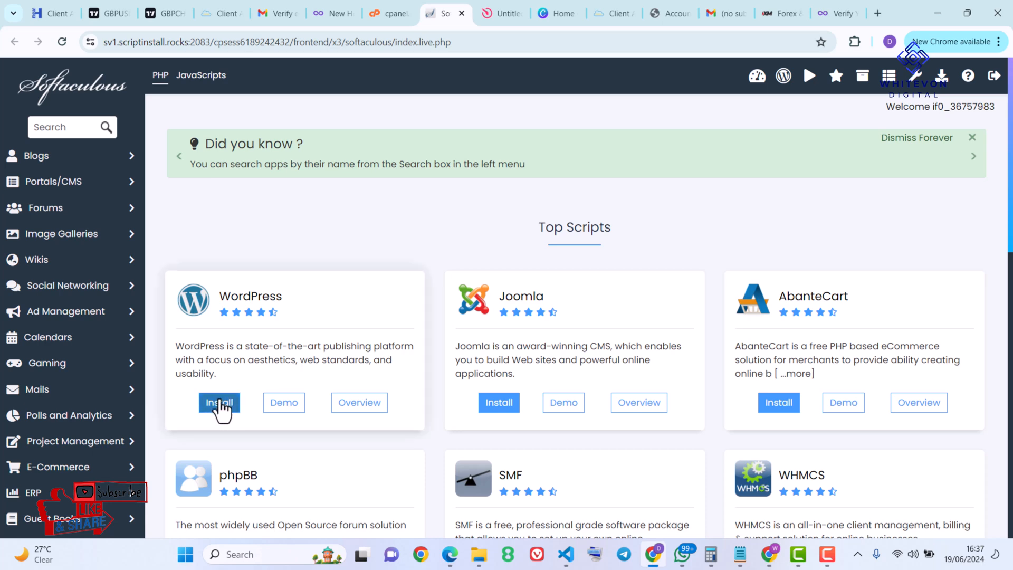
Step: Start a WordPress install for whitevondigital.42web.io with the In Directory field left empty
{"action": "left_click", "coordinate": [220, 402]}
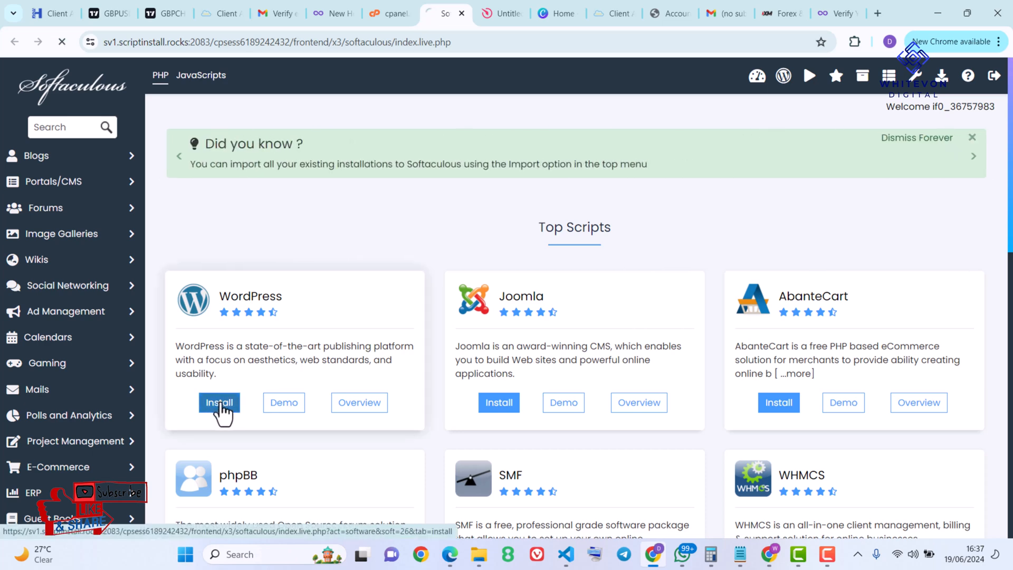
{"action": "left_click", "coordinate": [218, 403]}
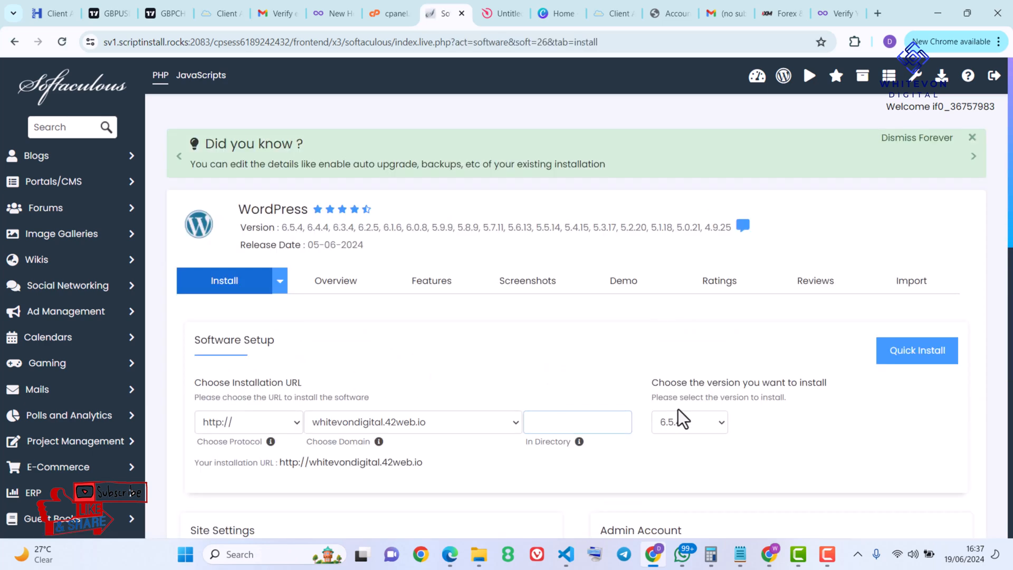
{"action": "left_click", "coordinate": [578, 422]}
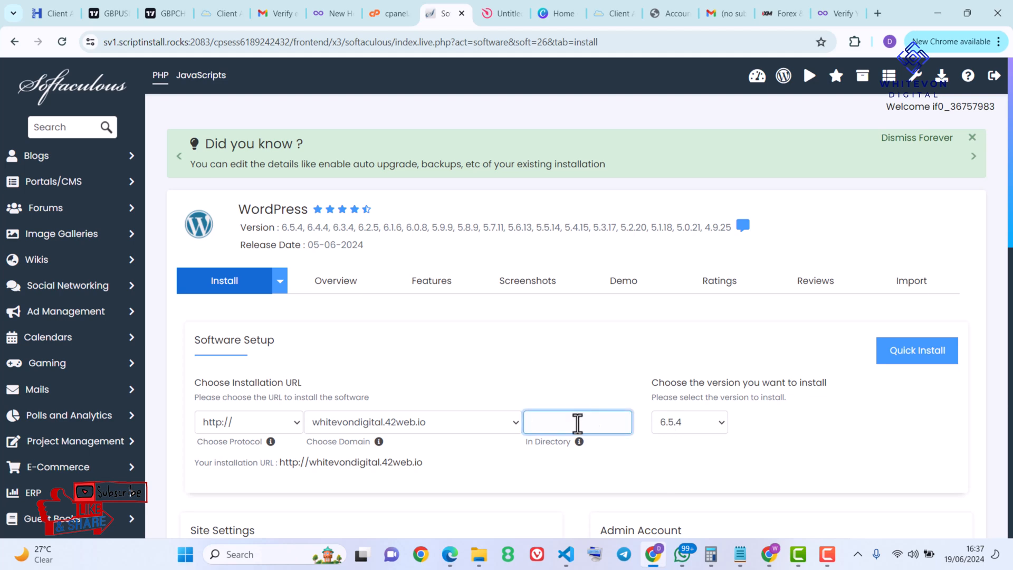
{"action": "scroll", "scroll_direction": "down", "scroll_amount": 3}
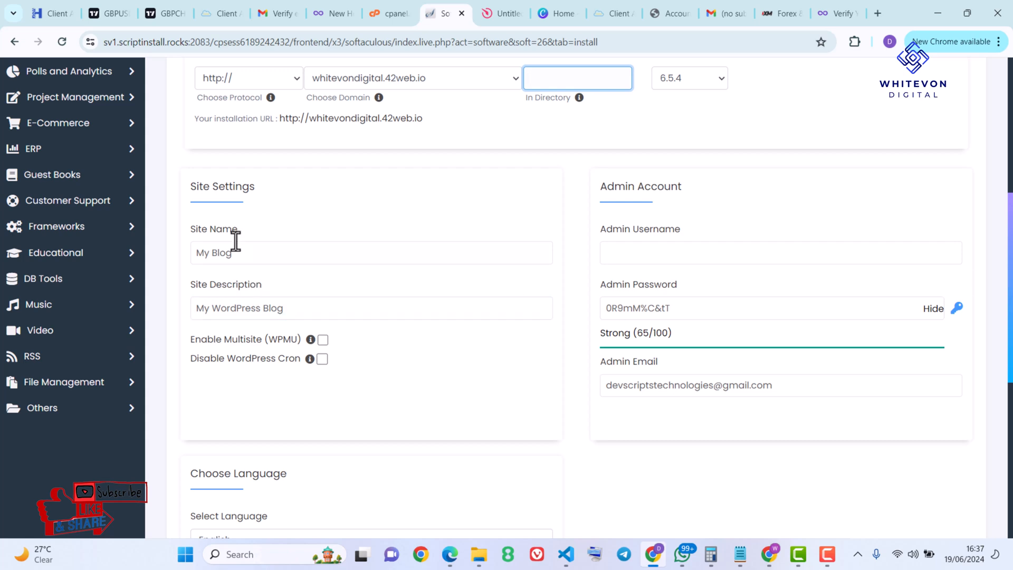
Step: Set site name Whitevon Digital, description Digital Marketing Agency, admin username admin, and install
{"action": "left_click", "coordinate": [371, 253]}
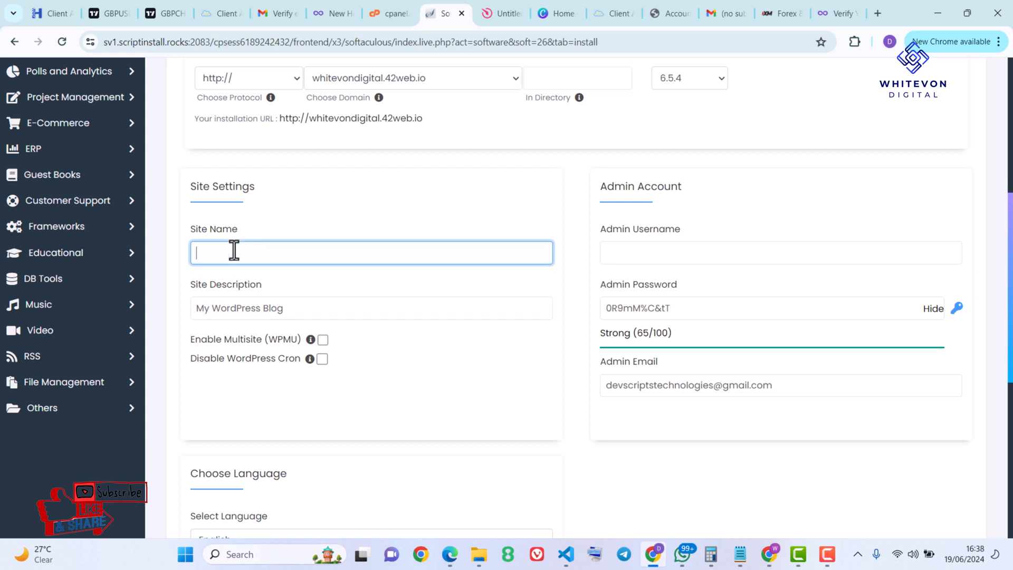
{"action": "type", "text": "M"}
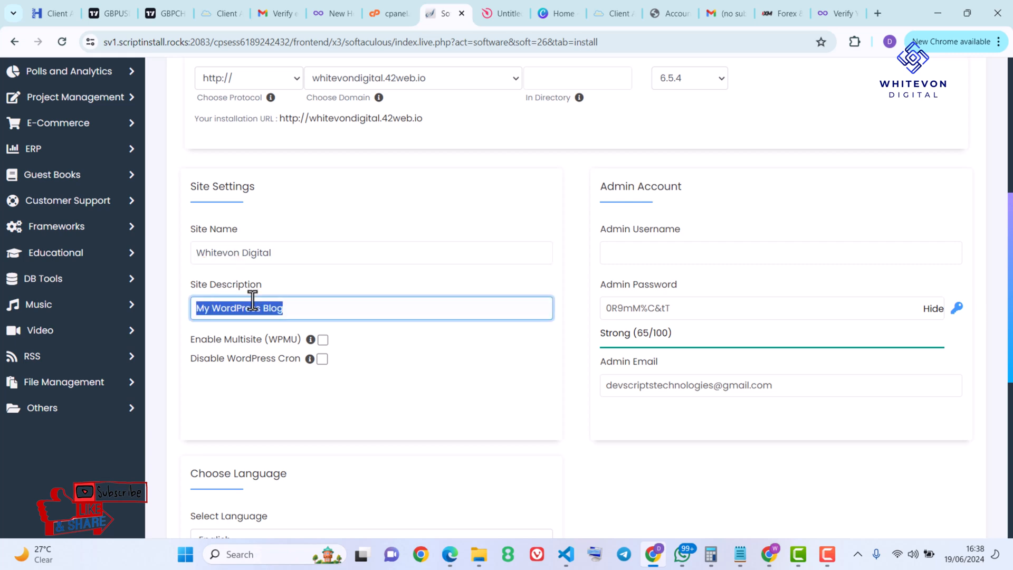
{"action": "type", "text": "Digita"}
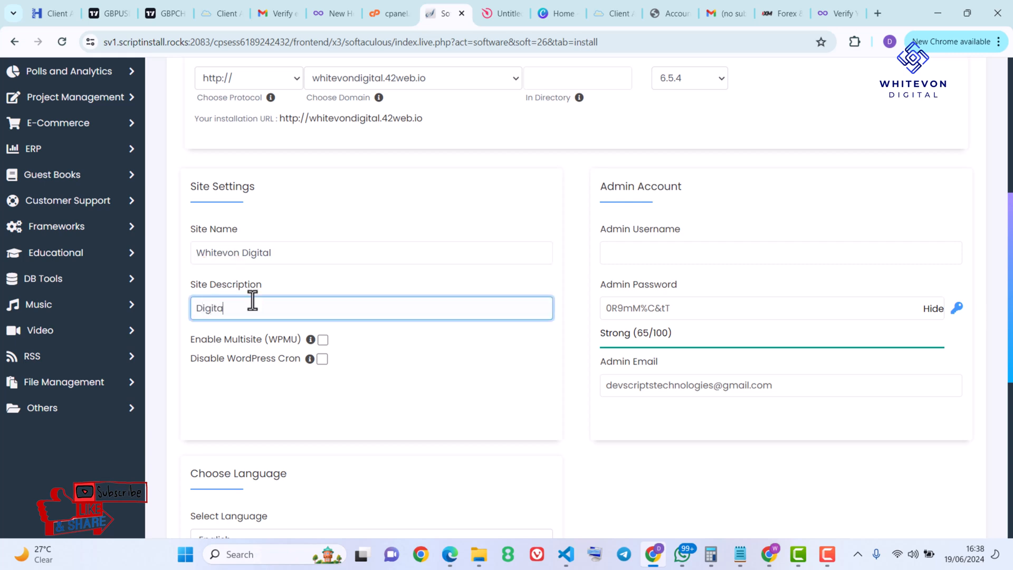
{"action": "left_click", "coordinate": [780, 252]}
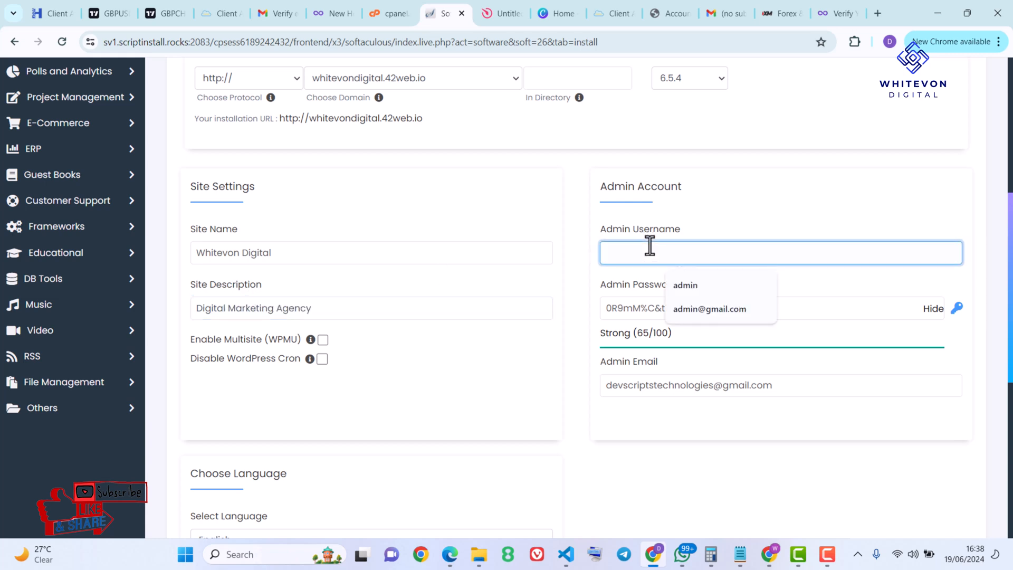
{"action": "left_click", "coordinate": [685, 285]}
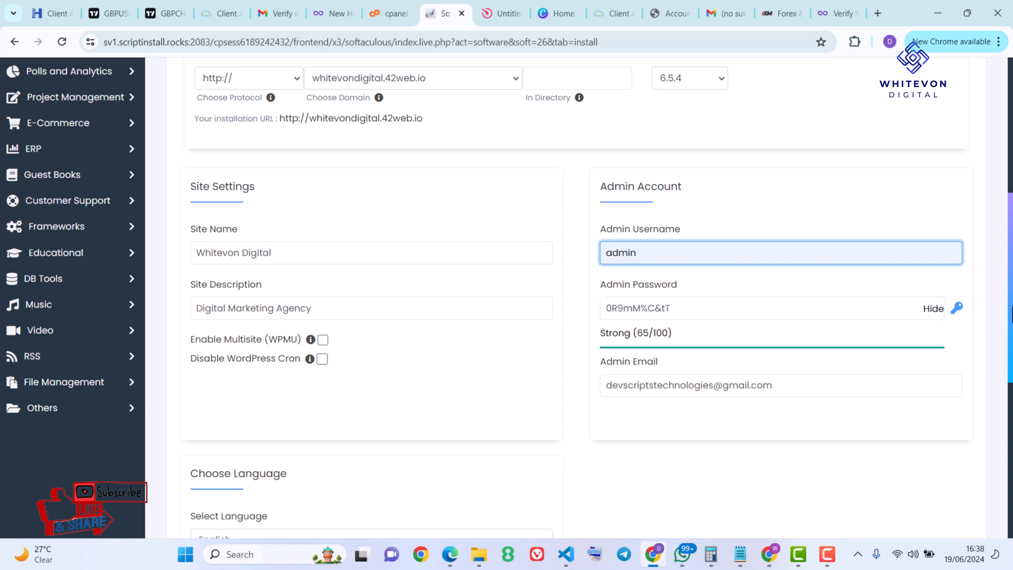
{"action": "scroll", "scroll_direction": "down", "scroll_amount": 3}
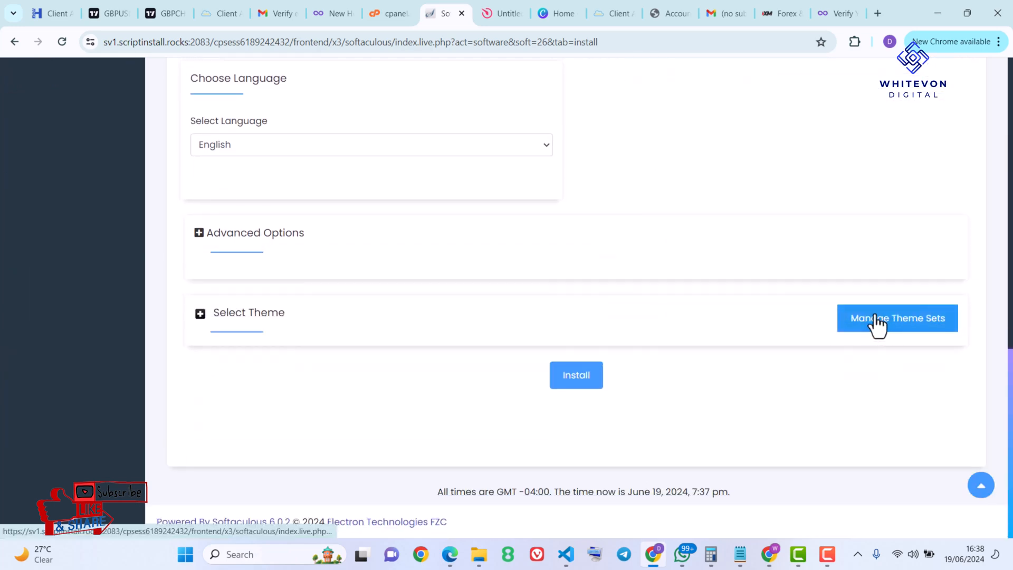
{"action": "mouse_move", "coordinate": [616, 379]}
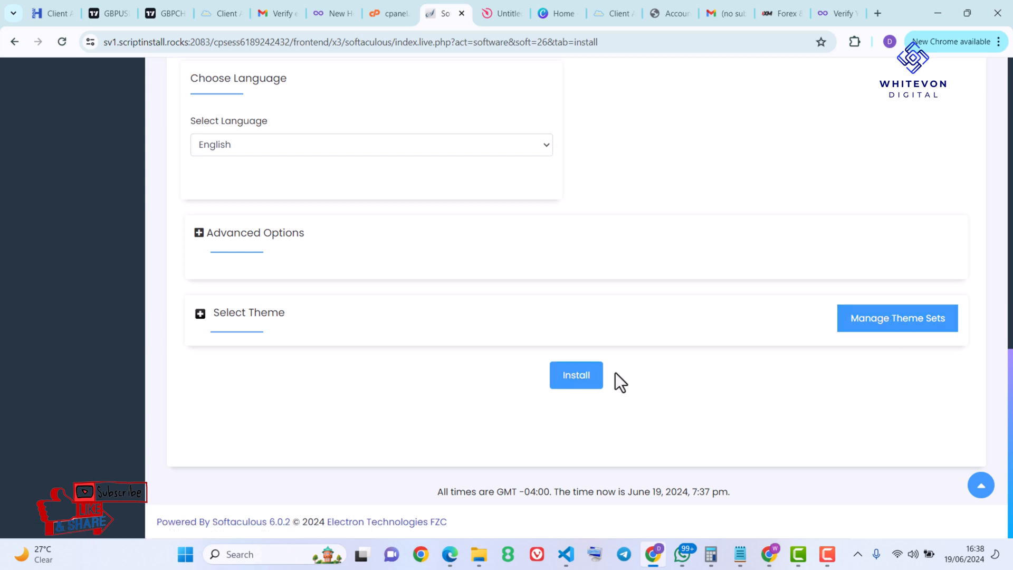
{"action": "left_click", "coordinate": [576, 375]}
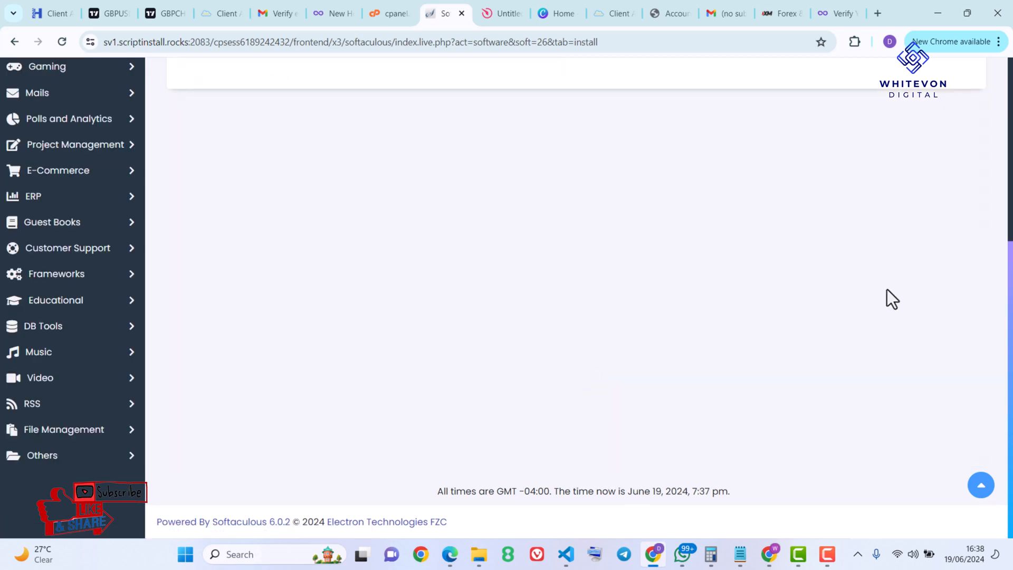
Step: Confirm the Congratulations page showing WordPress installed at whitevondigital.42web.io with its wp-admin URL
{"action": "left_click", "coordinate": [223, 110]}
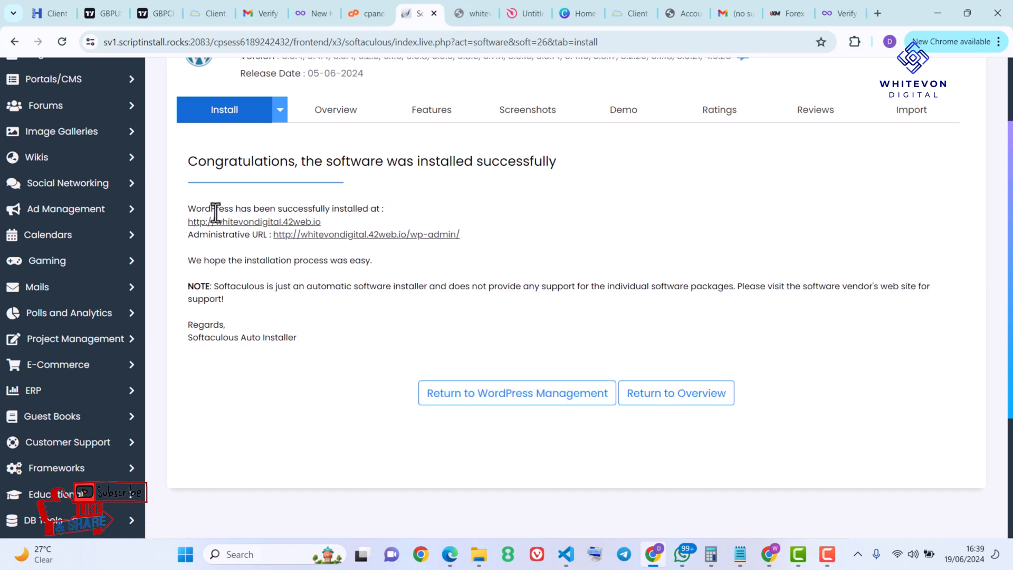
{"action": "mouse_move", "coordinate": [288, 183]}
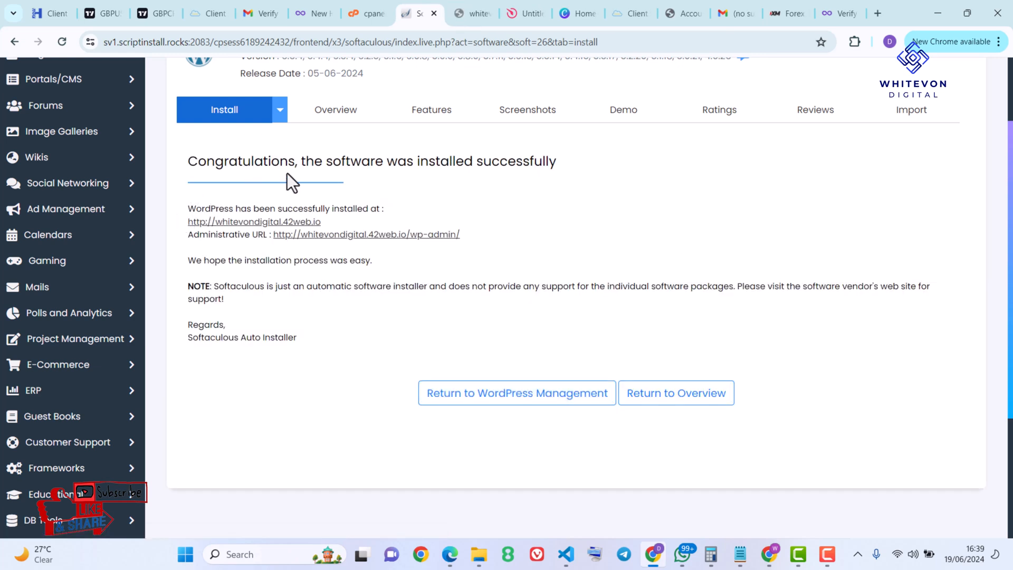
{"action": "mouse_move", "coordinate": [332, 182]}
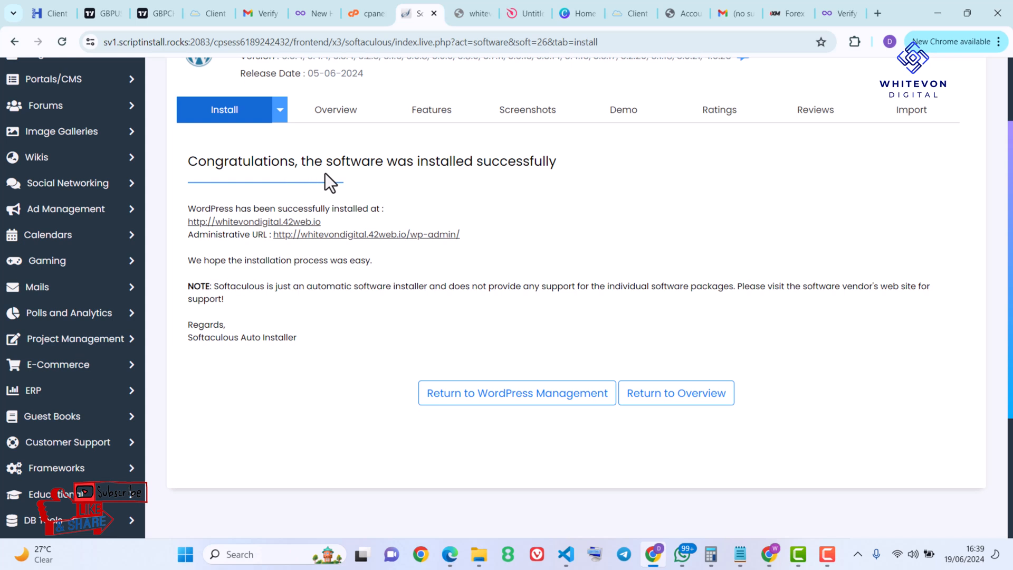
{"action": "mouse_move", "coordinate": [221, 211]}
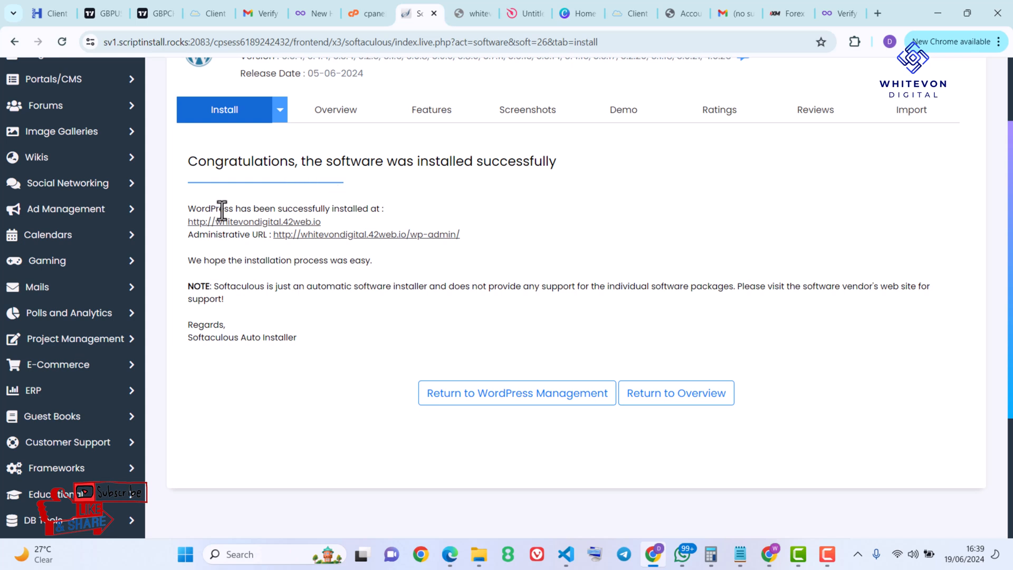
{"action": "mouse_move", "coordinate": [347, 240]}
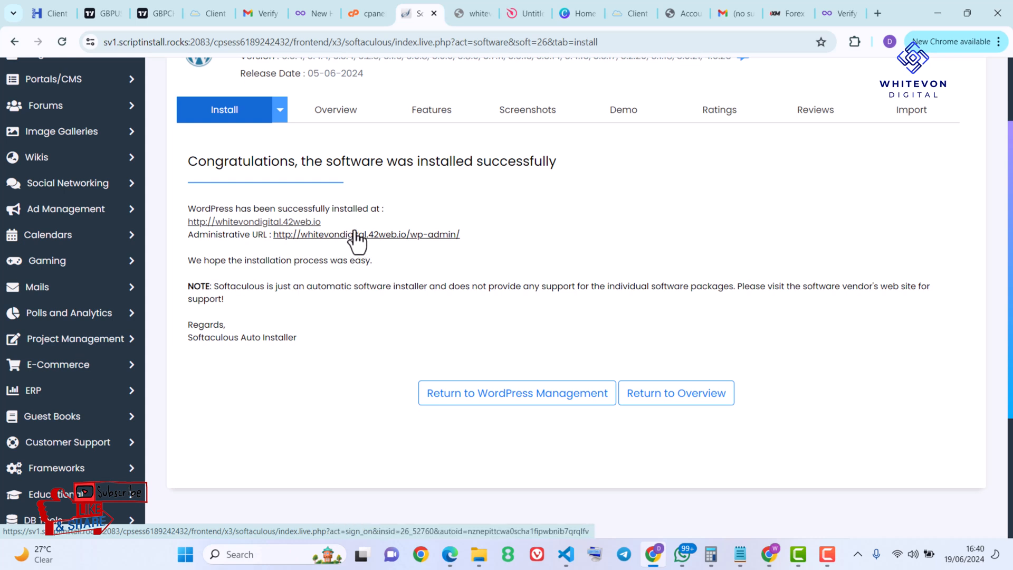
{"action": "mouse_move", "coordinate": [396, 304]}
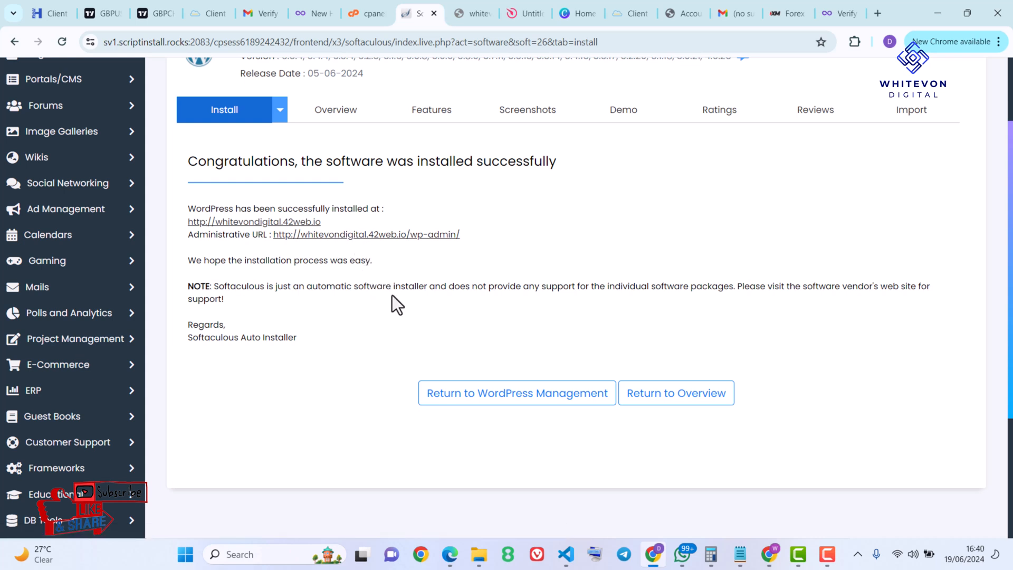